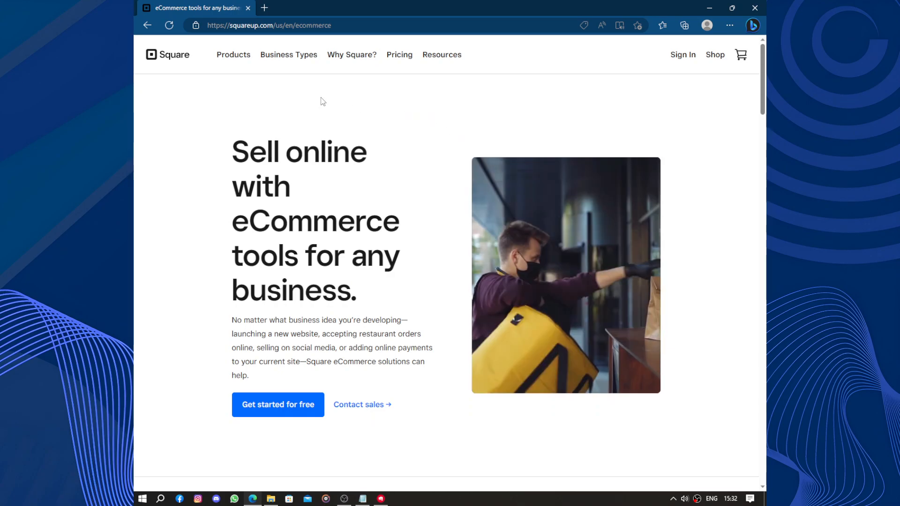
# Look down through the Square Online landing page and return to the top.
pyautogui.click(234, 54)
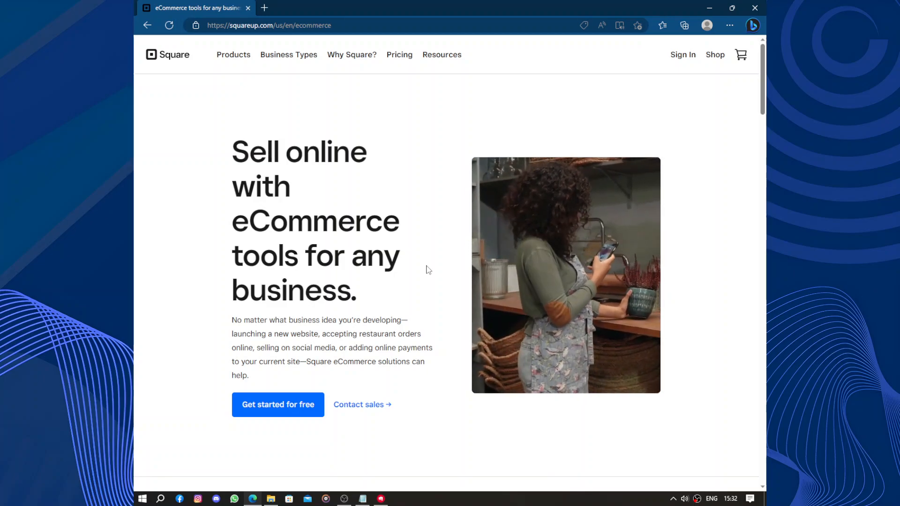
pyautogui.scroll(-3)
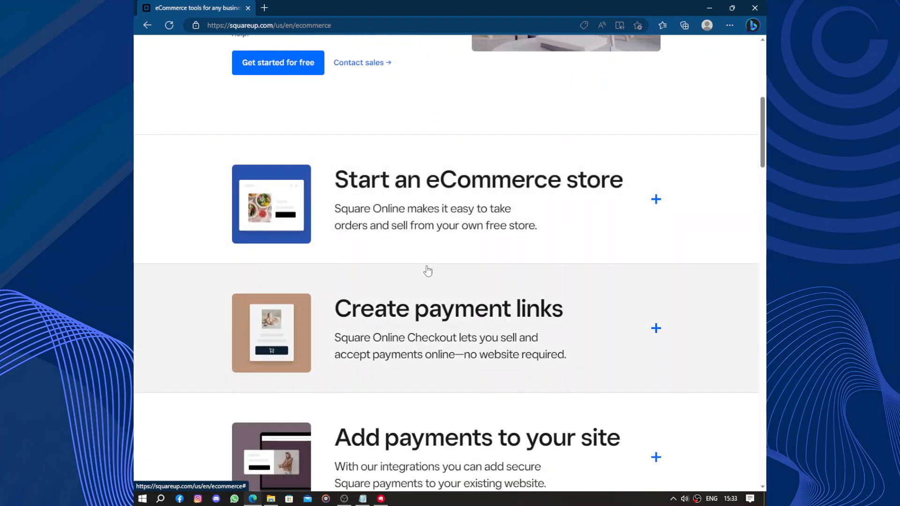
pyautogui.scroll(-3)
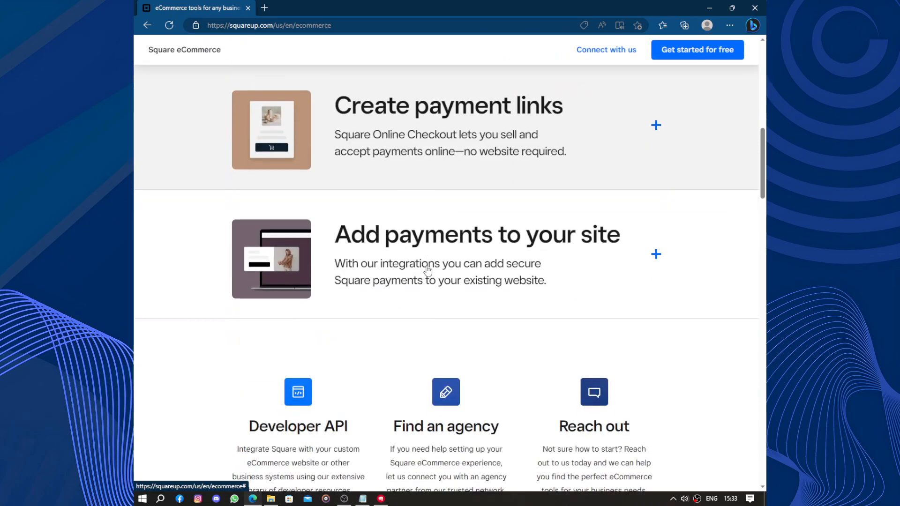
pyautogui.scroll(-3)
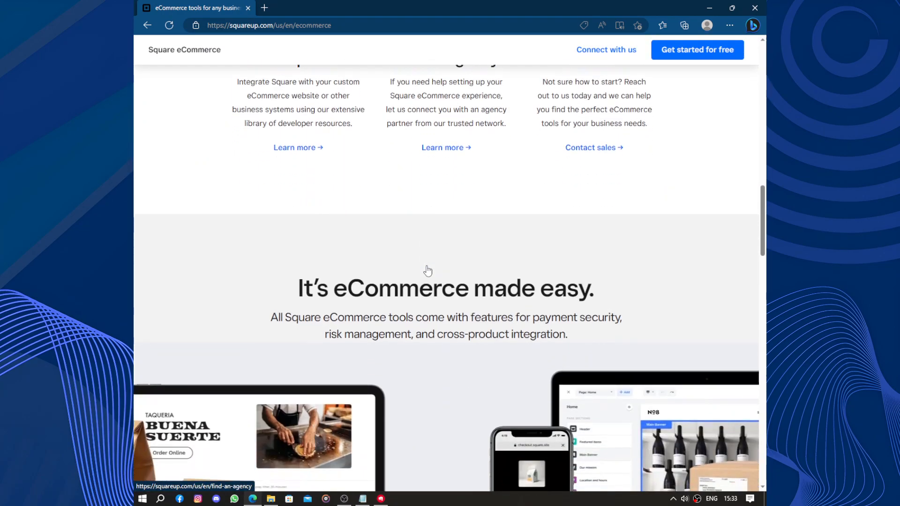
pyautogui.scroll(-3)
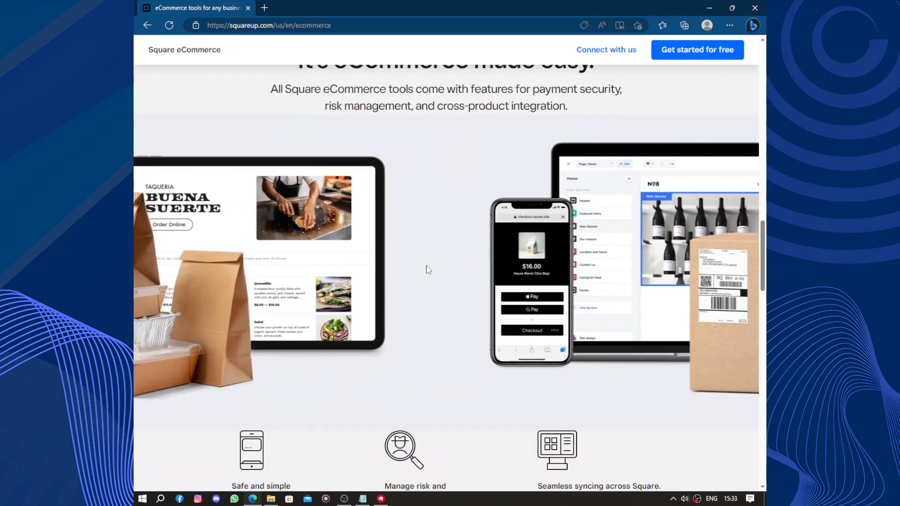
pyautogui.scroll(-3)
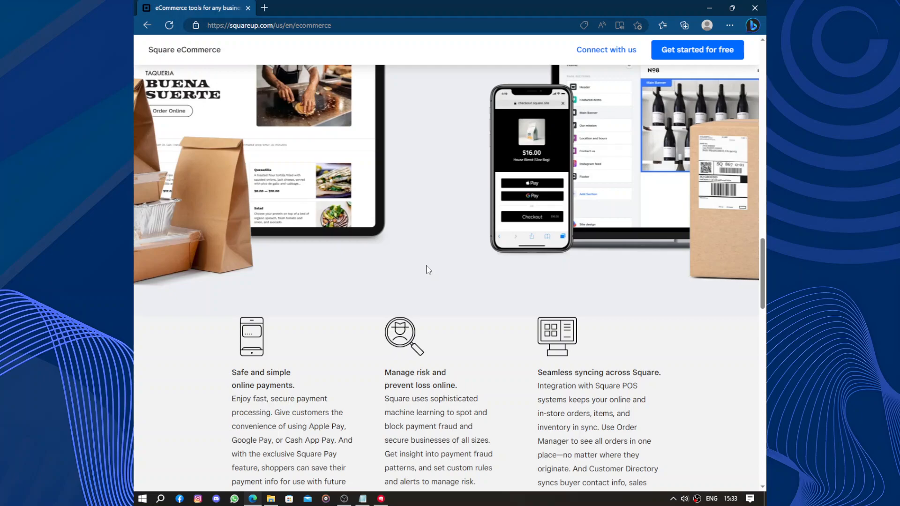
pyautogui.scroll(-3)
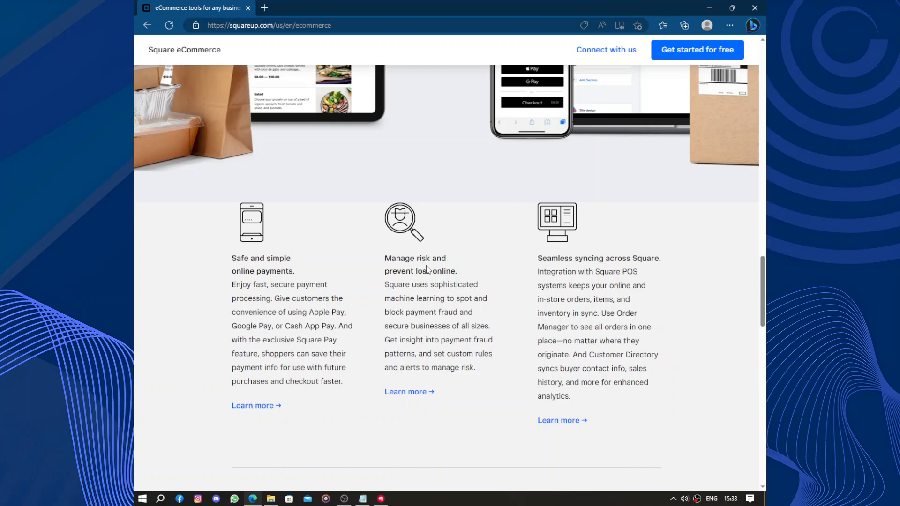
pyautogui.moveTo(516, 293)
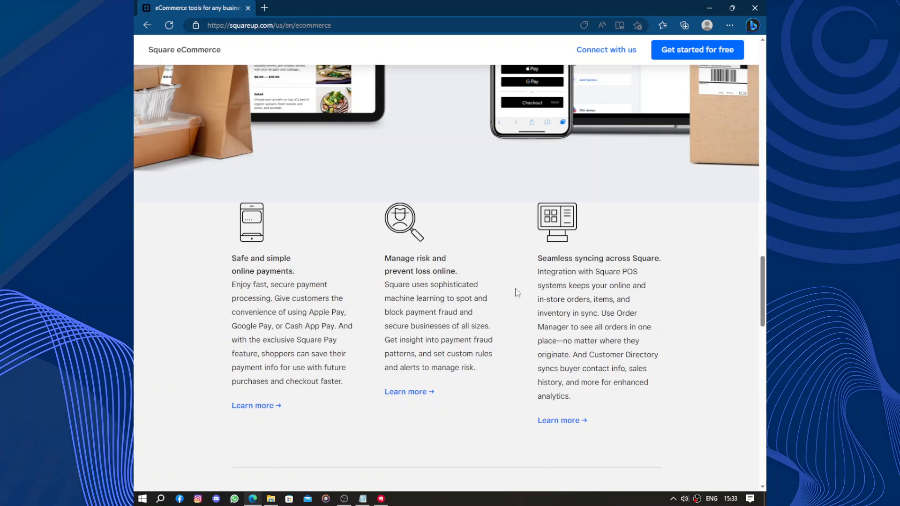
pyautogui.moveTo(409, 298)
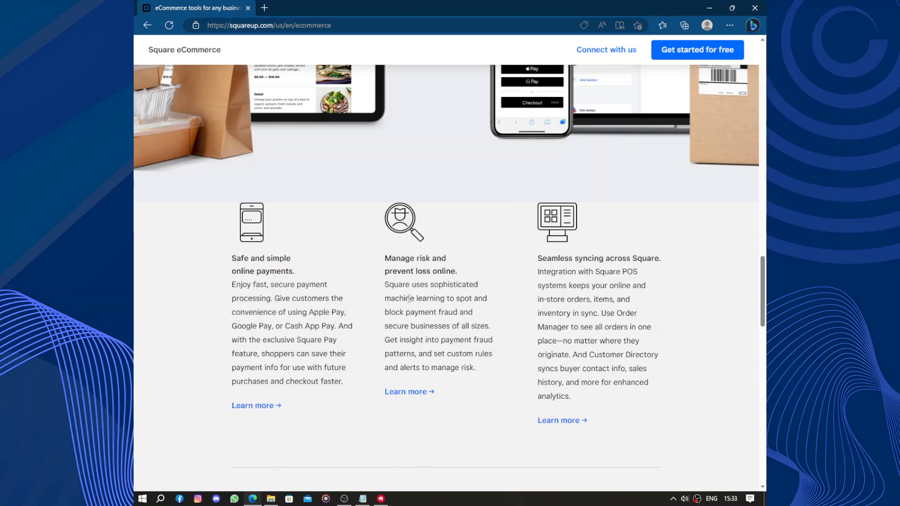
pyautogui.moveTo(523, 308)
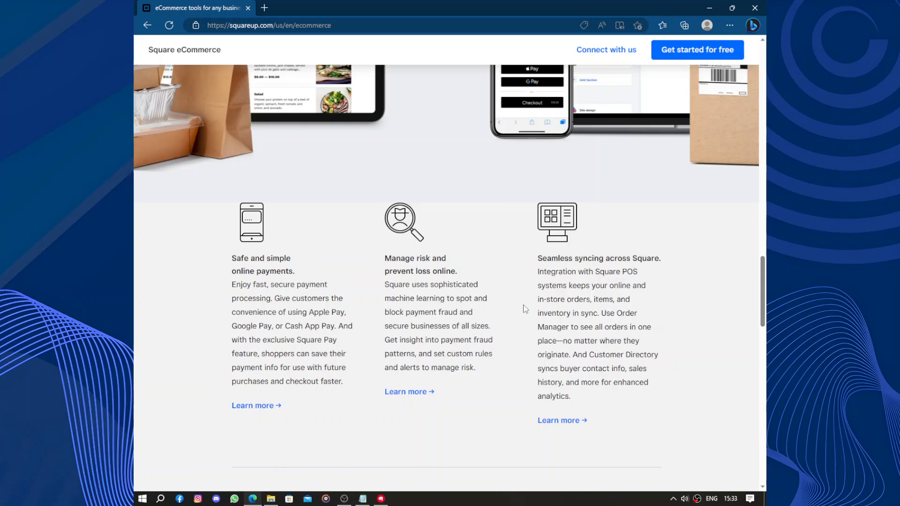
pyautogui.scroll(3)
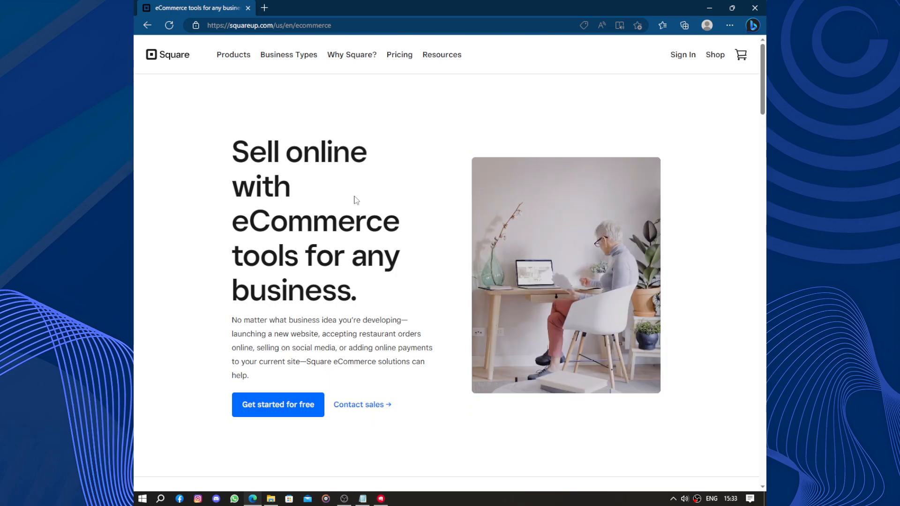
pyautogui.moveTo(277, 405)
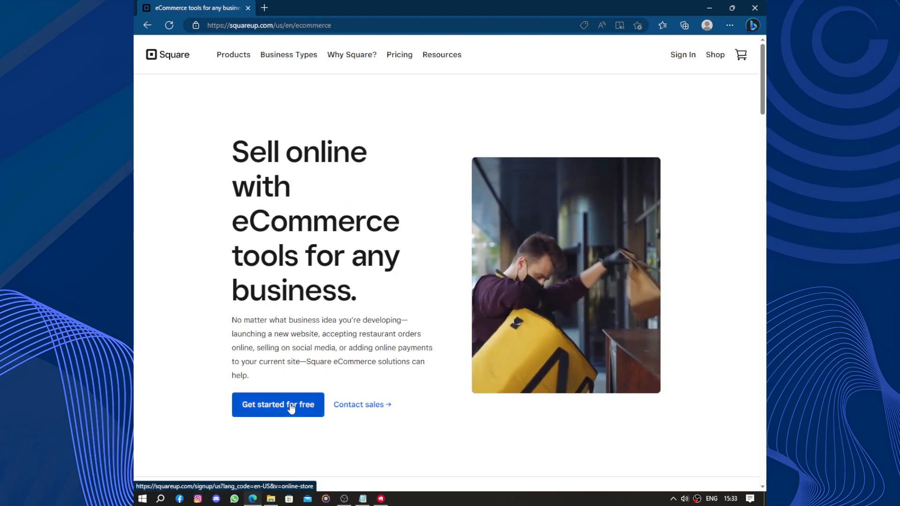
# Start the free-site sign-up, agree to the terms, enter a password and browse the locale list.
pyautogui.click(277, 404)
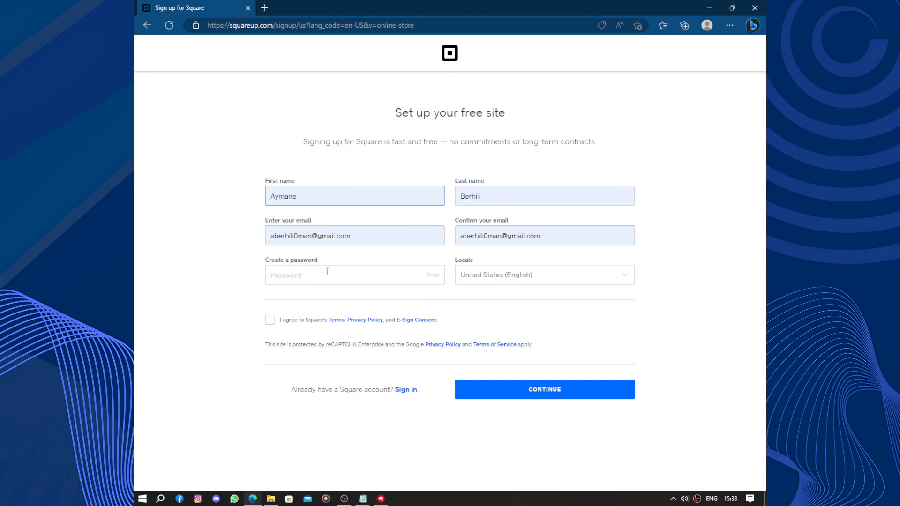
pyautogui.click(269, 319)
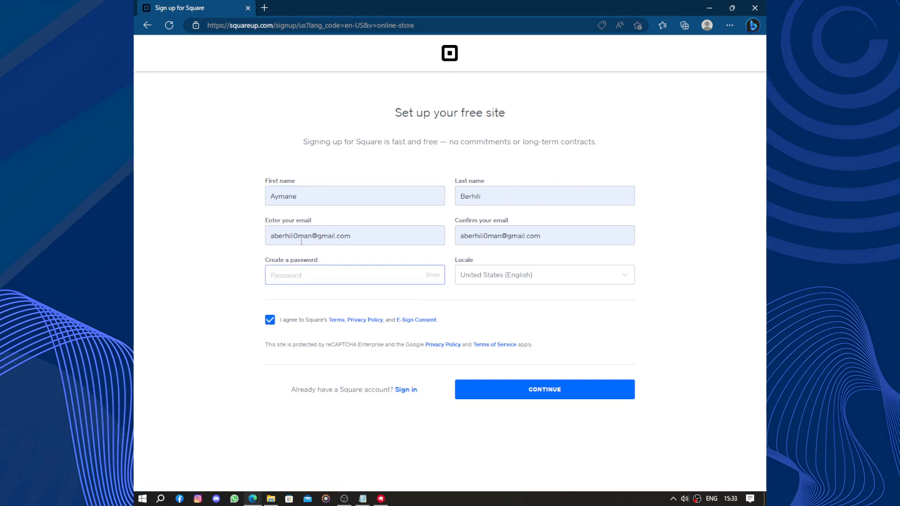
pyautogui.write('•')
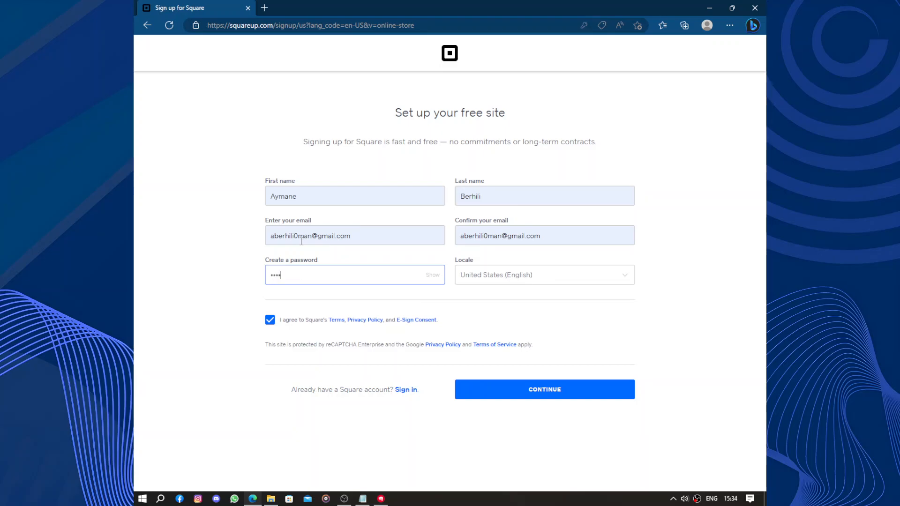
pyautogui.write('••')
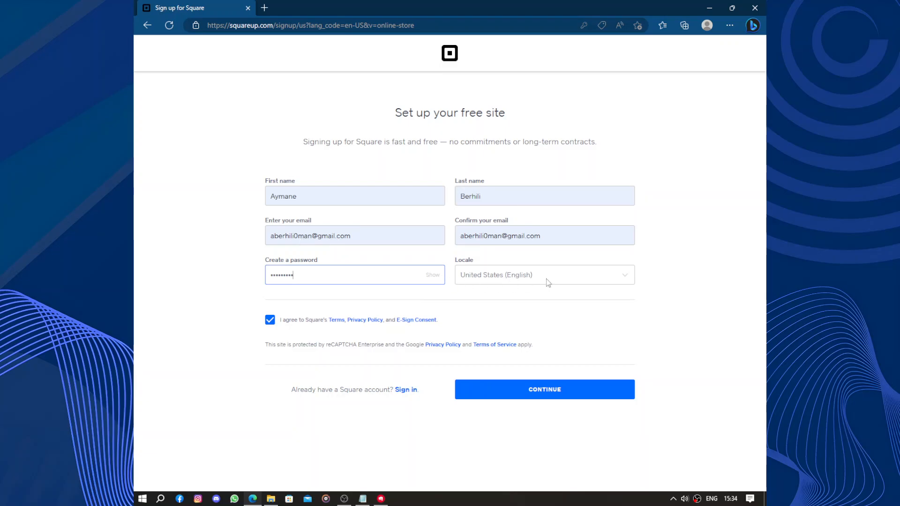
pyautogui.click(542, 274)
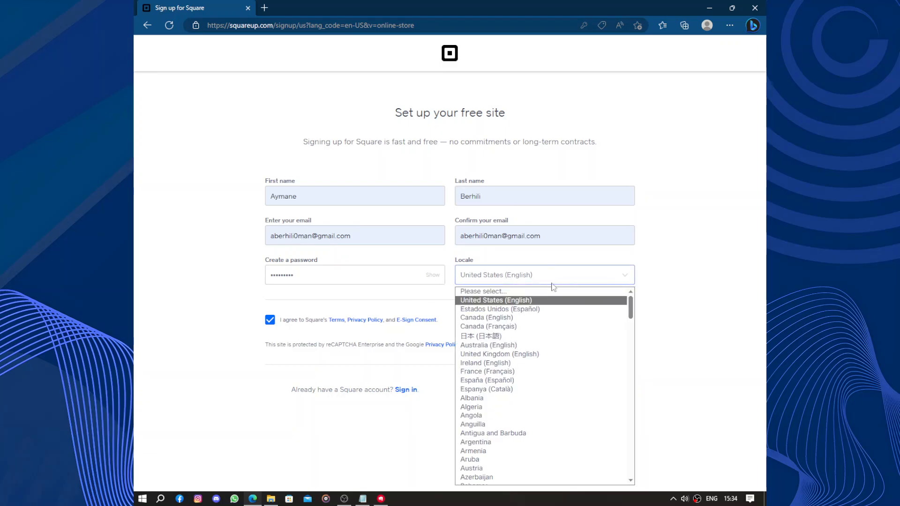
pyautogui.scroll(-3)
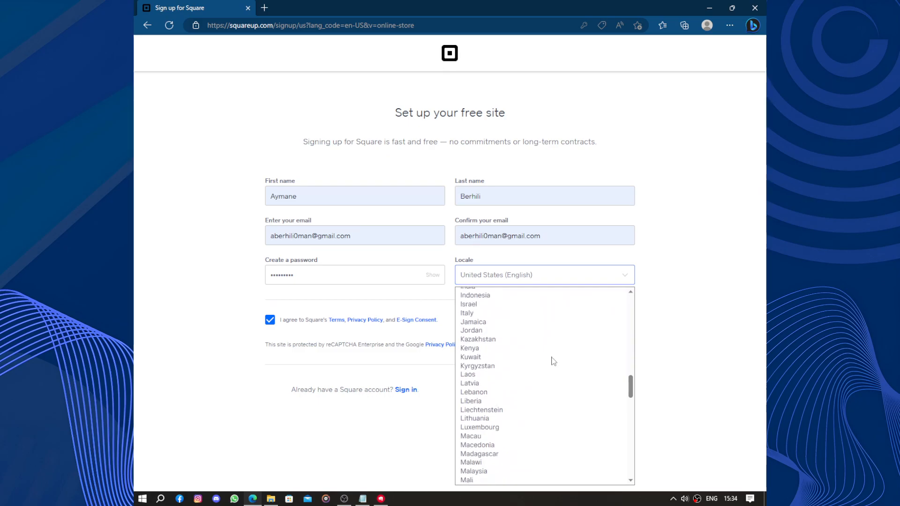
pyautogui.scroll(-3)
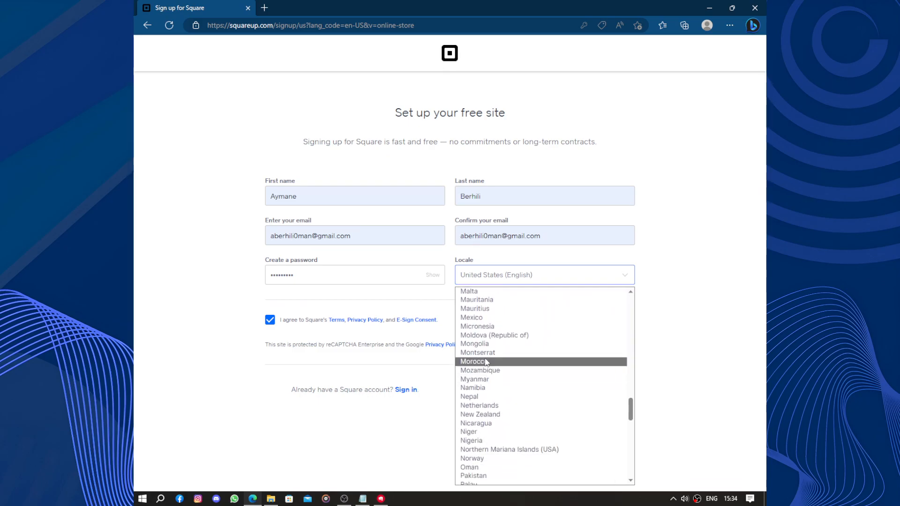
# Choose Morocco as the locale, re-enter the password and submit the account details.
pyautogui.click(473, 362)
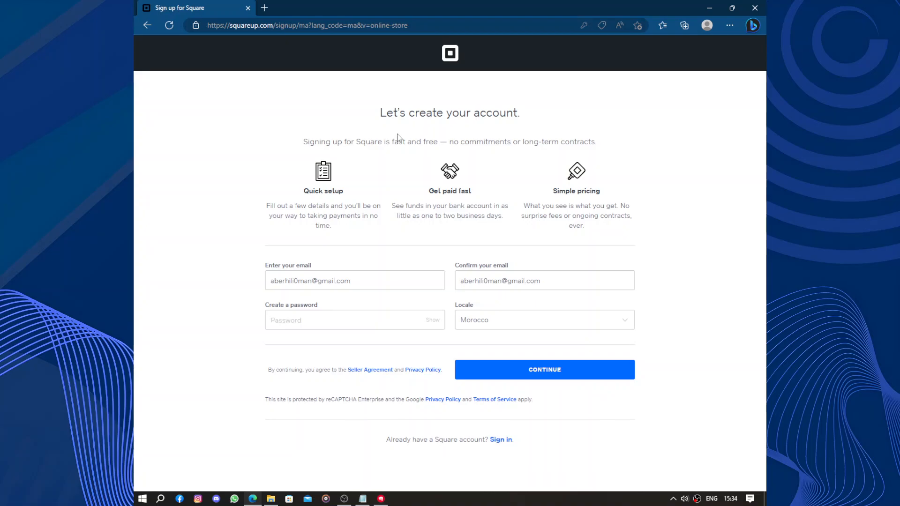
pyautogui.moveTo(344, 319)
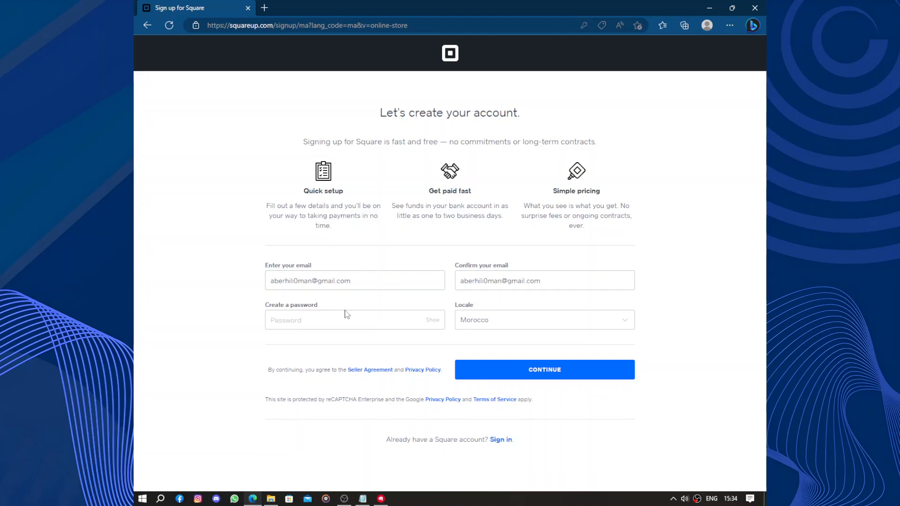
pyautogui.write('••')
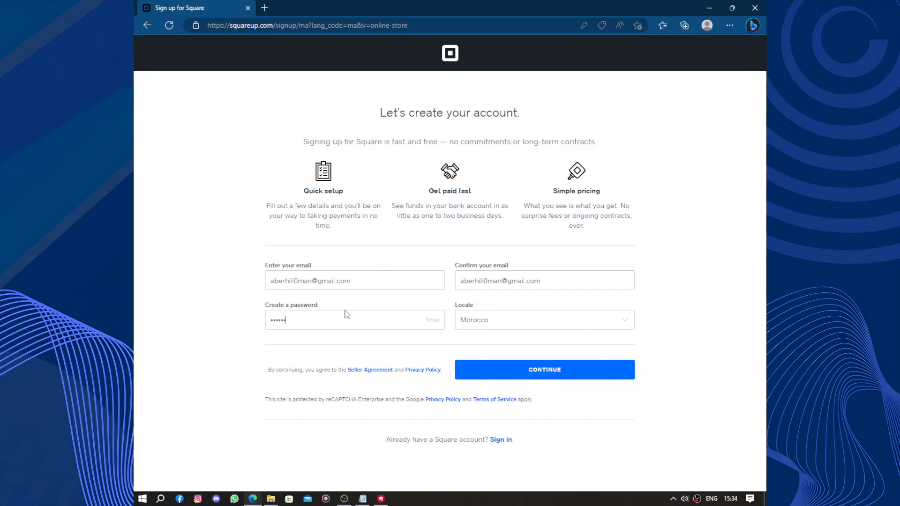
pyautogui.write('••••')
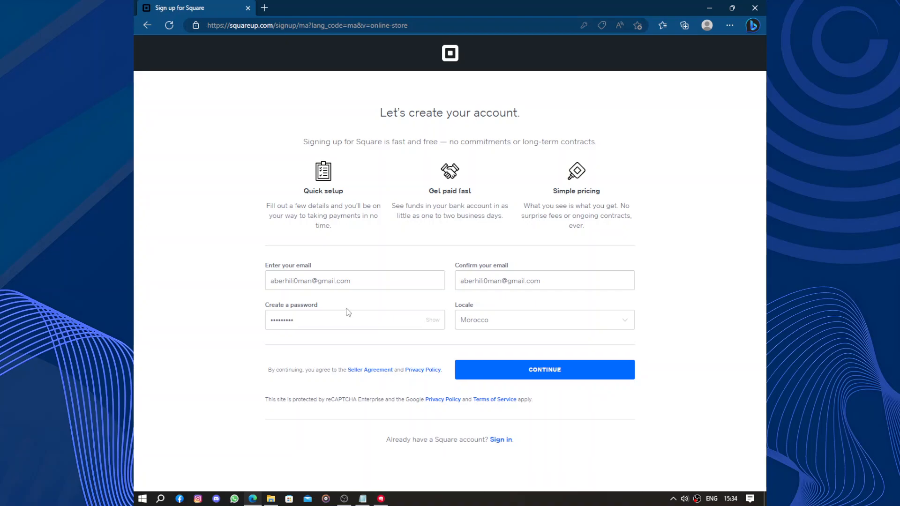
pyautogui.click(543, 370)
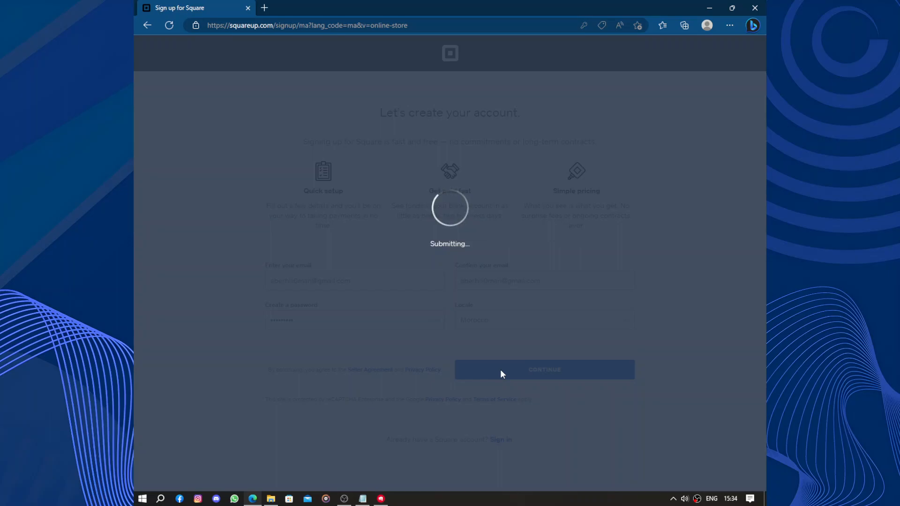
pyautogui.moveTo(497, 190)
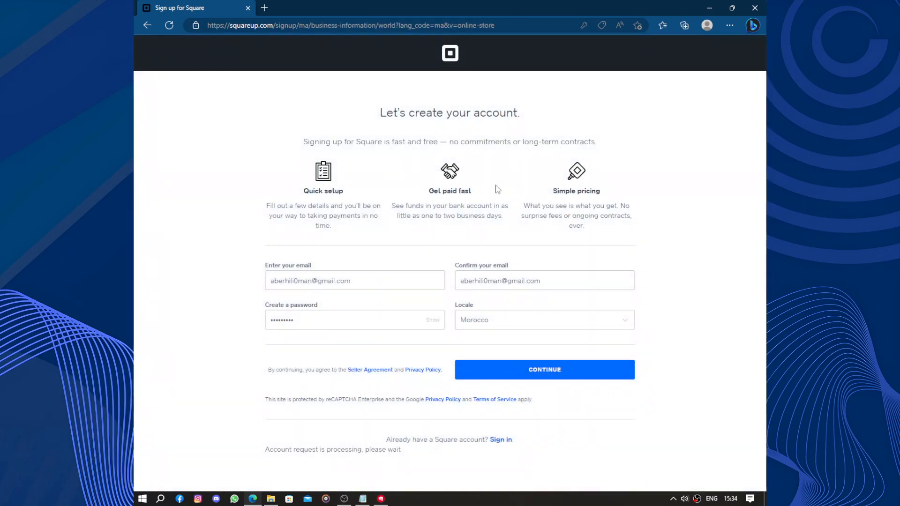
# Set business type Leisure and Entertainment, category Movies/Film, answer the card-payments question and submit.
pyautogui.click(544, 369)
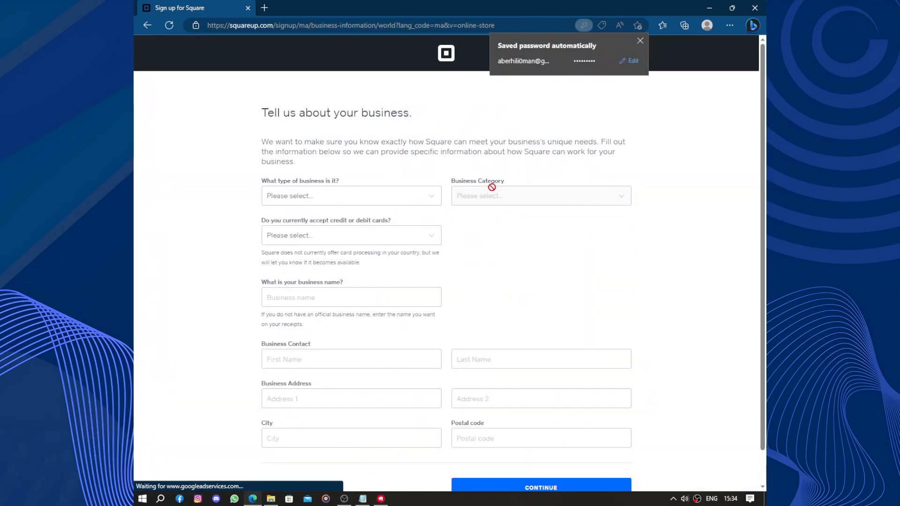
pyautogui.moveTo(259, 183)
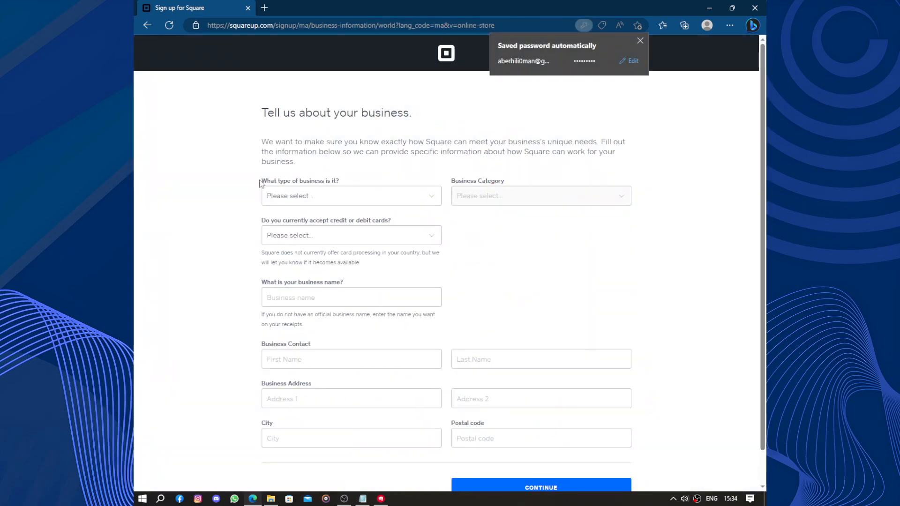
pyautogui.click(349, 196)
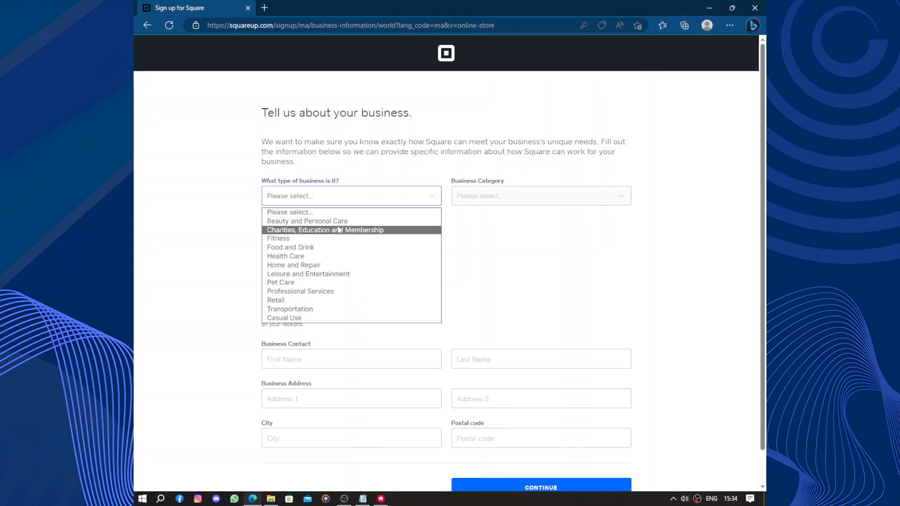
pyautogui.moveTo(413, 231)
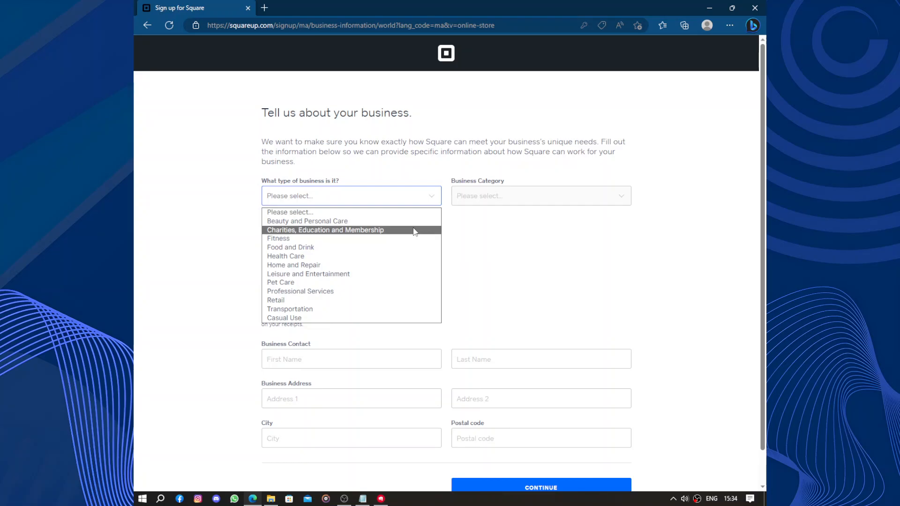
pyautogui.moveTo(329, 247)
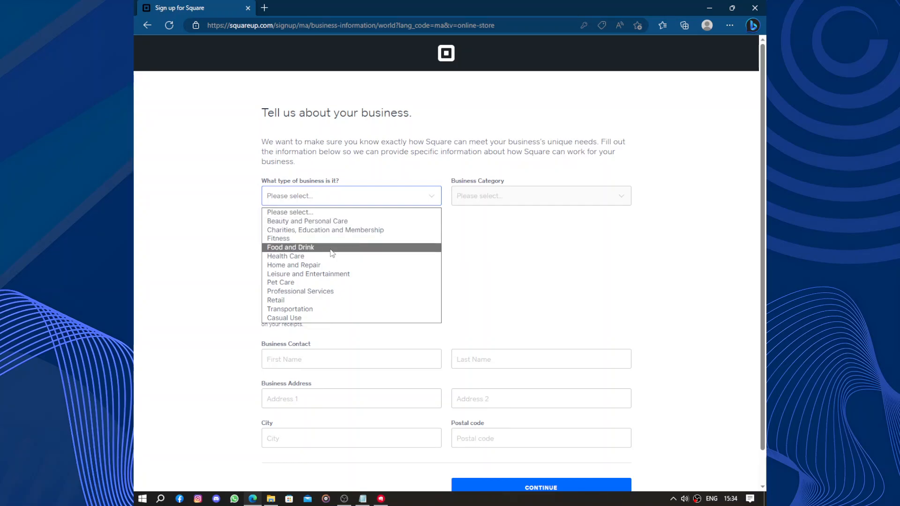
pyautogui.moveTo(330, 264)
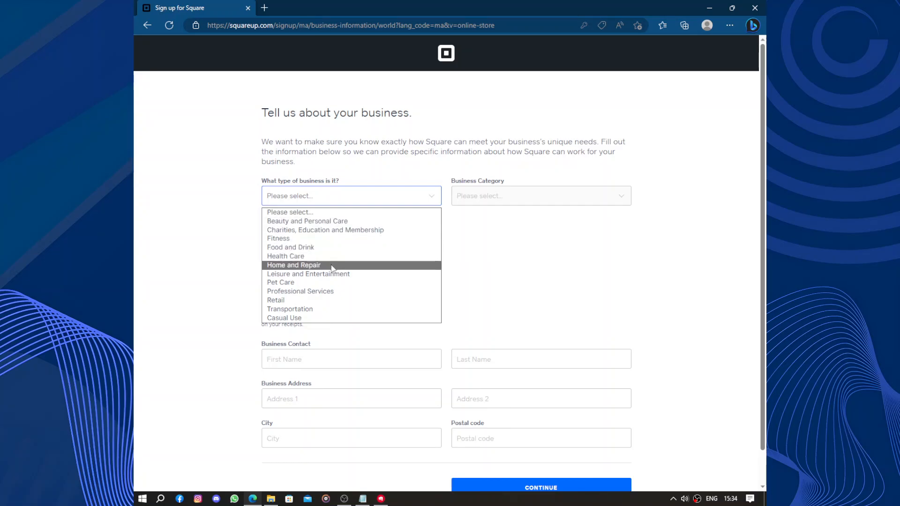
pyautogui.moveTo(308, 274)
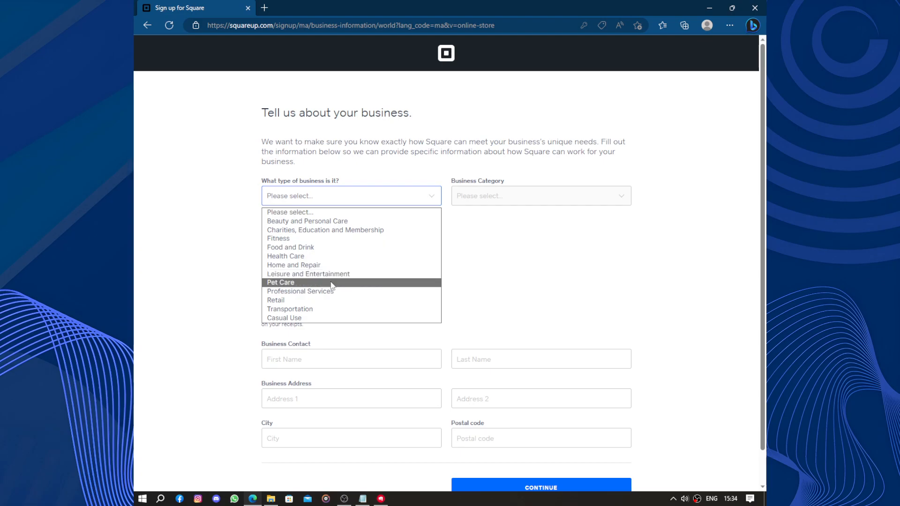
pyautogui.moveTo(290, 308)
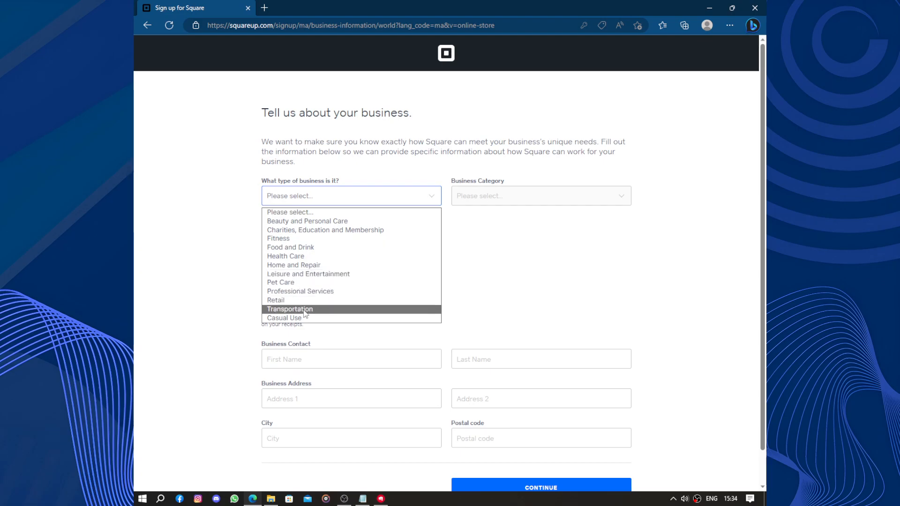
pyautogui.moveTo(336, 318)
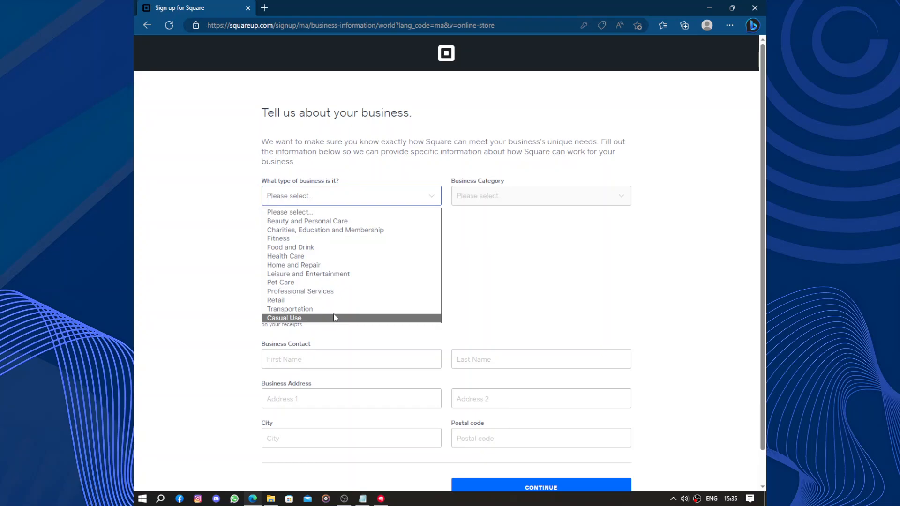
pyautogui.click(307, 273)
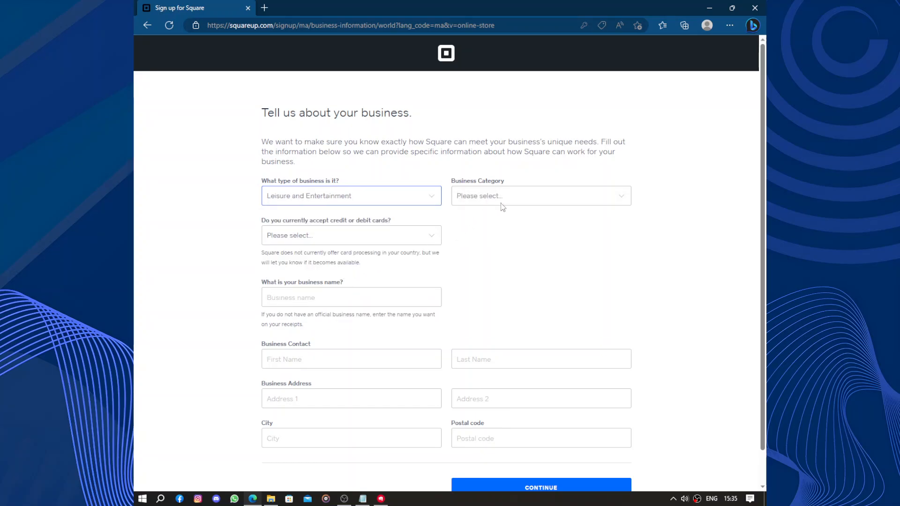
pyautogui.click(540, 196)
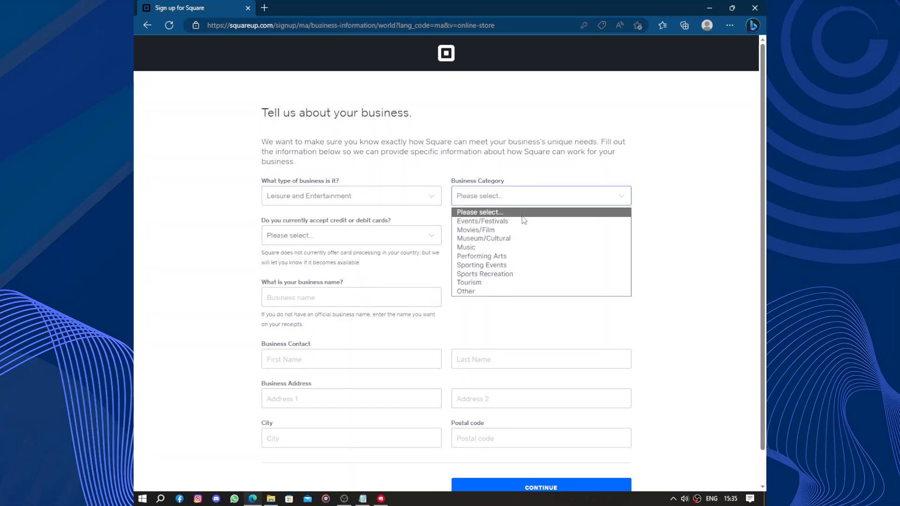
pyautogui.moveTo(531, 238)
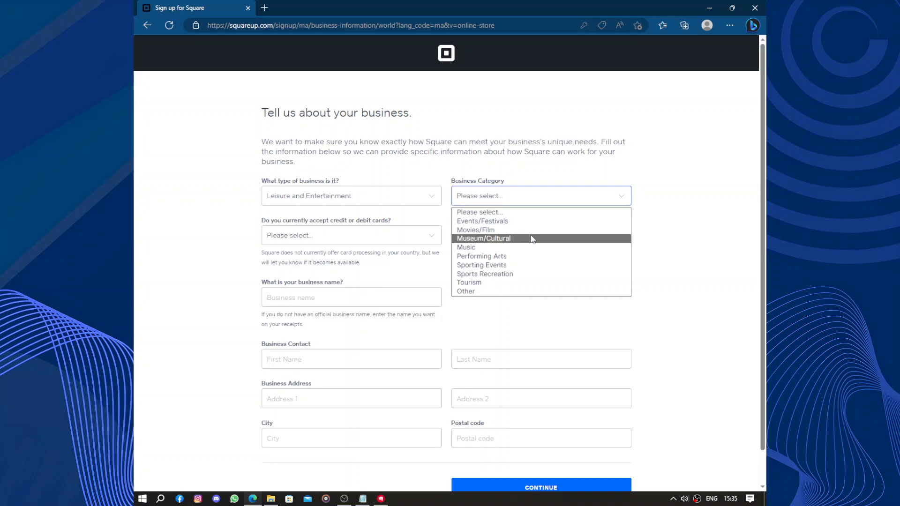
pyautogui.moveTo(528, 256)
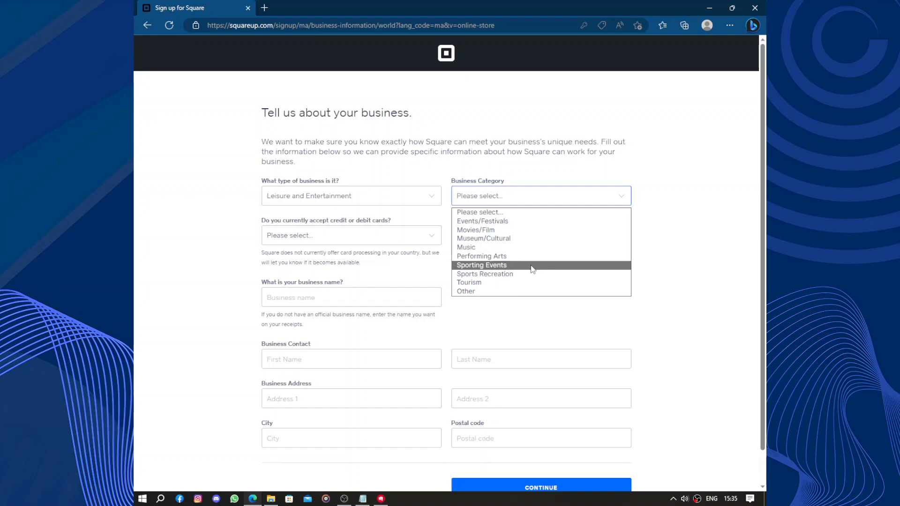
pyautogui.moveTo(531, 274)
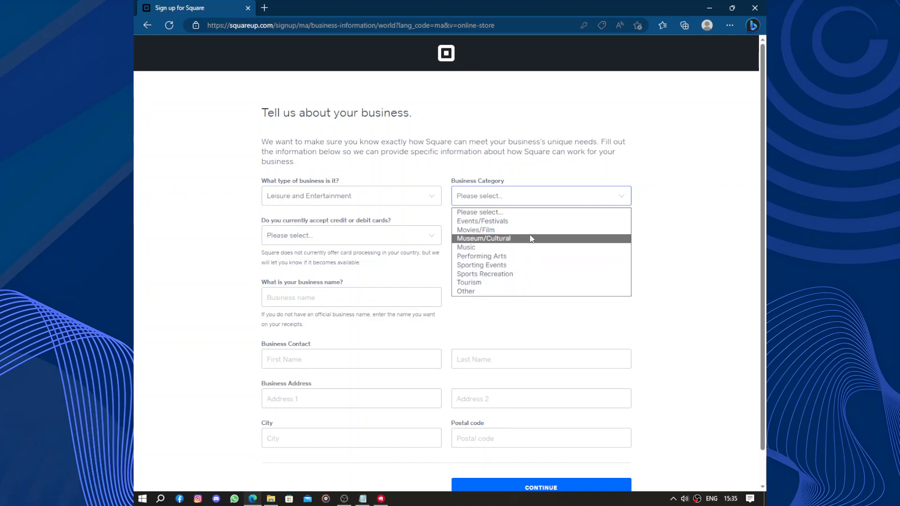
pyautogui.click(475, 231)
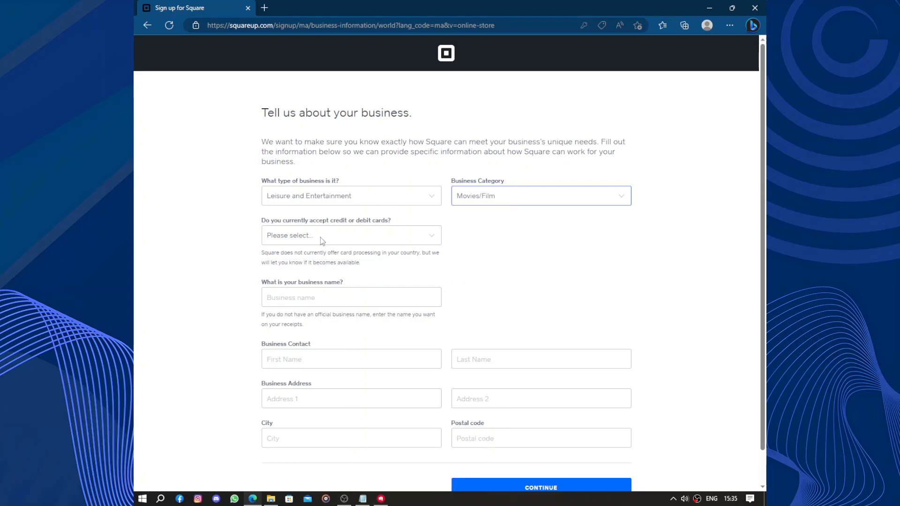
pyautogui.moveTo(324, 235)
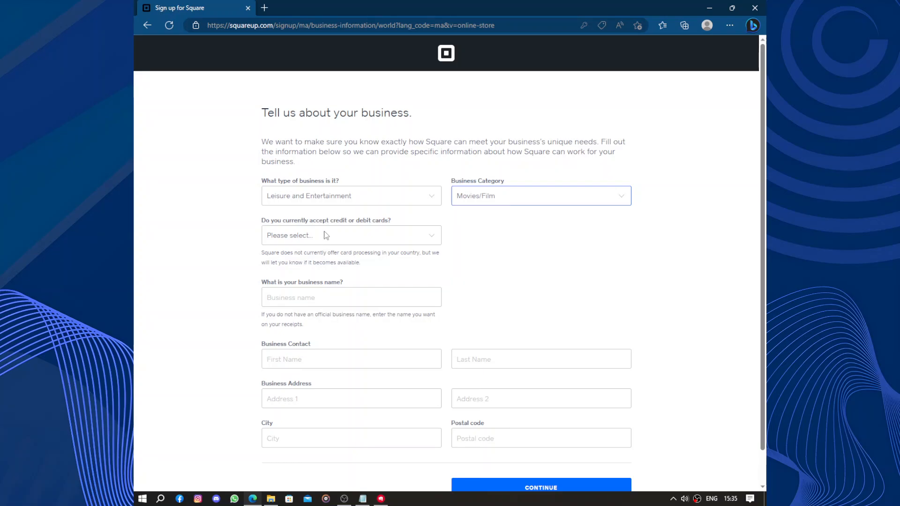
pyautogui.click(351, 235)
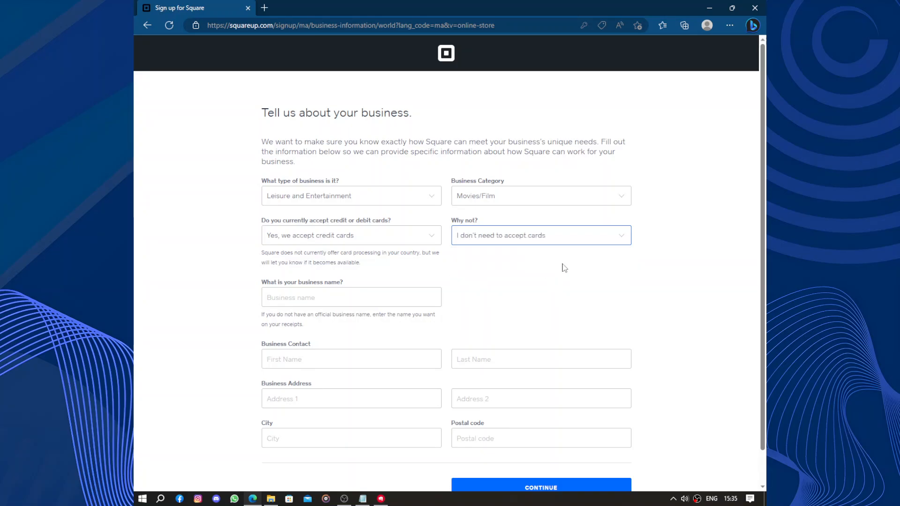
pyautogui.scroll(-3)
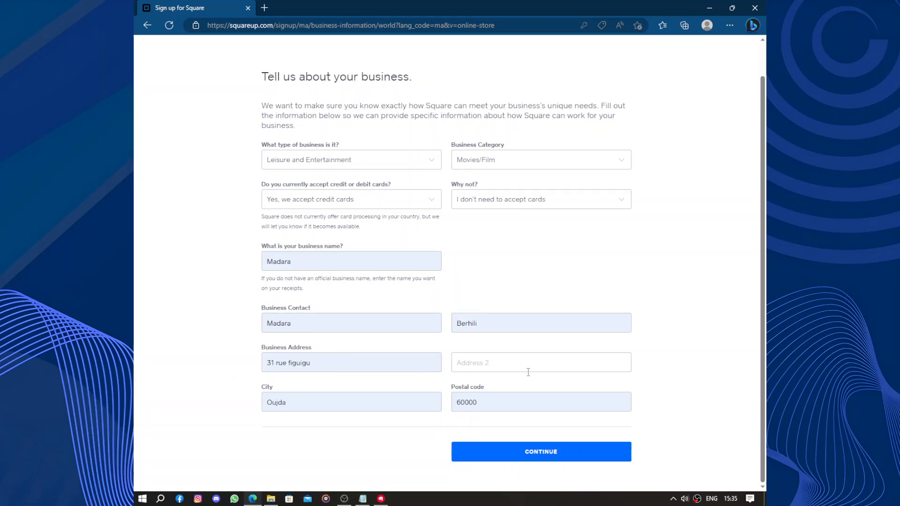
pyautogui.click(540, 452)
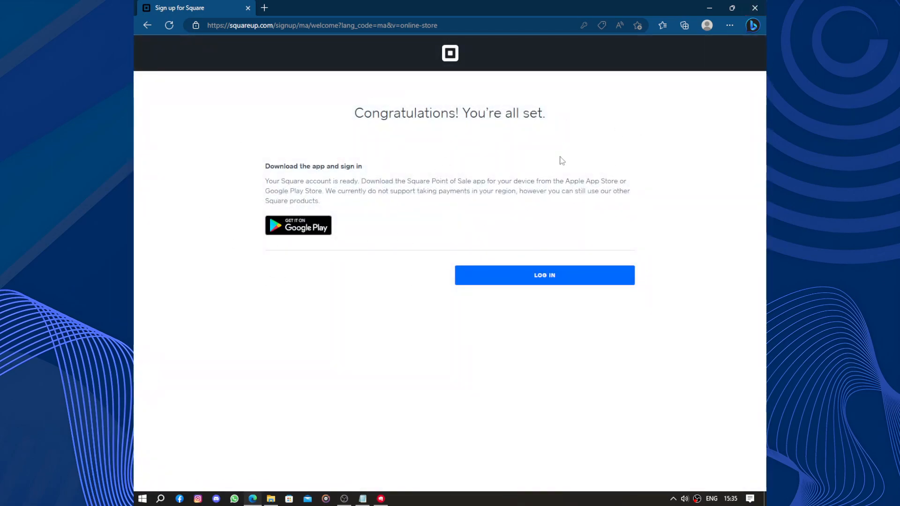
pyautogui.moveTo(533, 174)
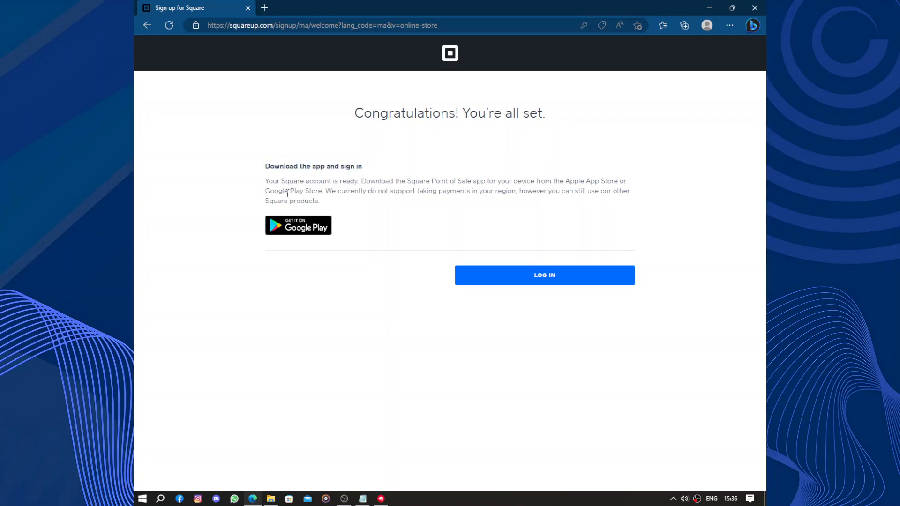
# Log in to the newly created account from the confirmation page.
pyautogui.click(543, 275)
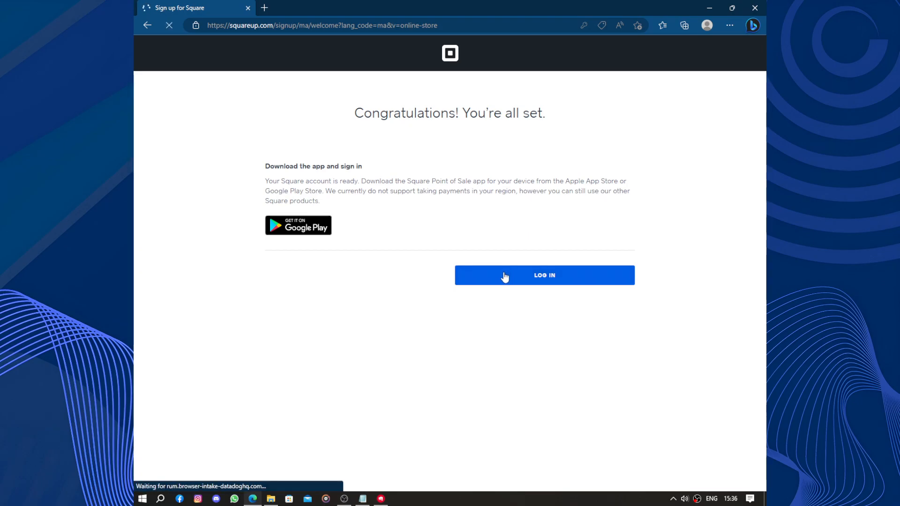
pyautogui.click(544, 274)
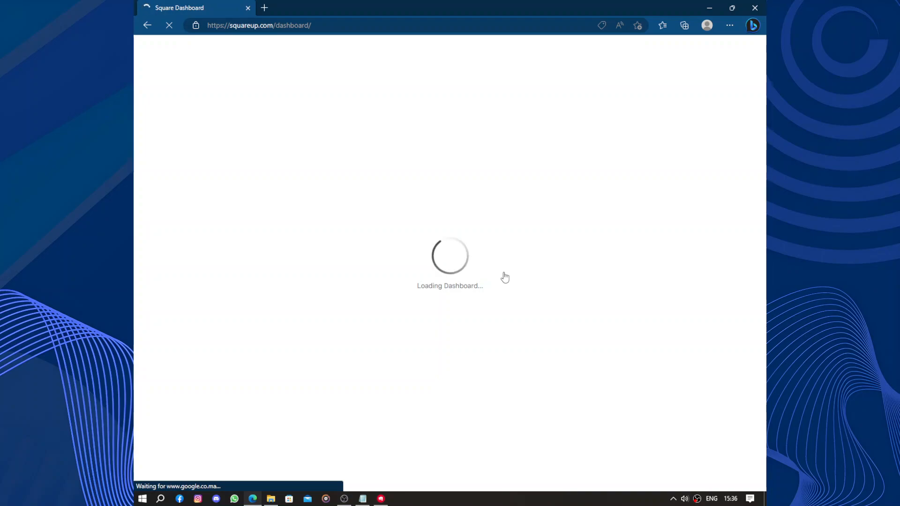
pyautogui.moveTo(448, 271)
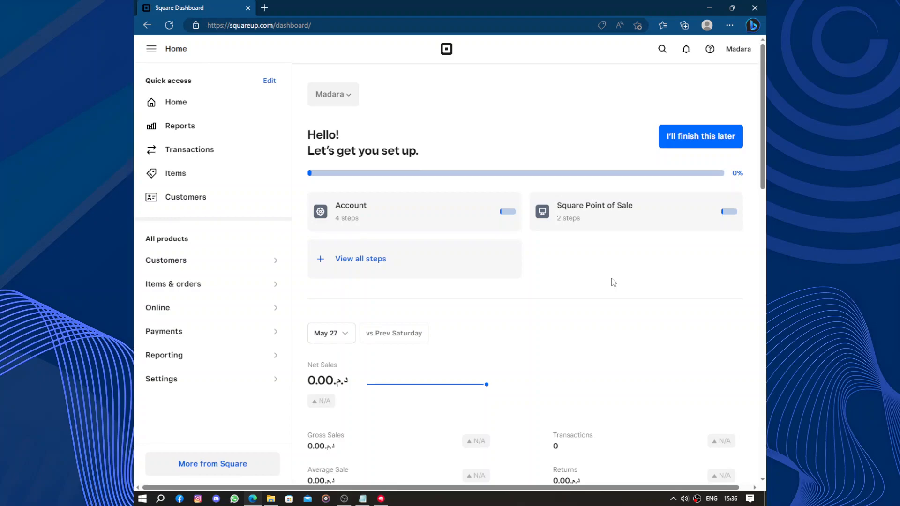
pyautogui.scroll(-3)
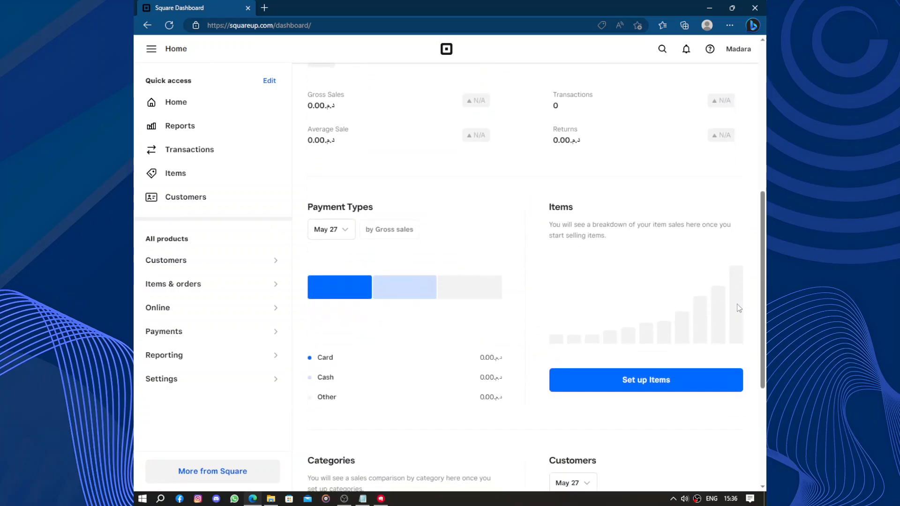
pyautogui.scroll(-3)
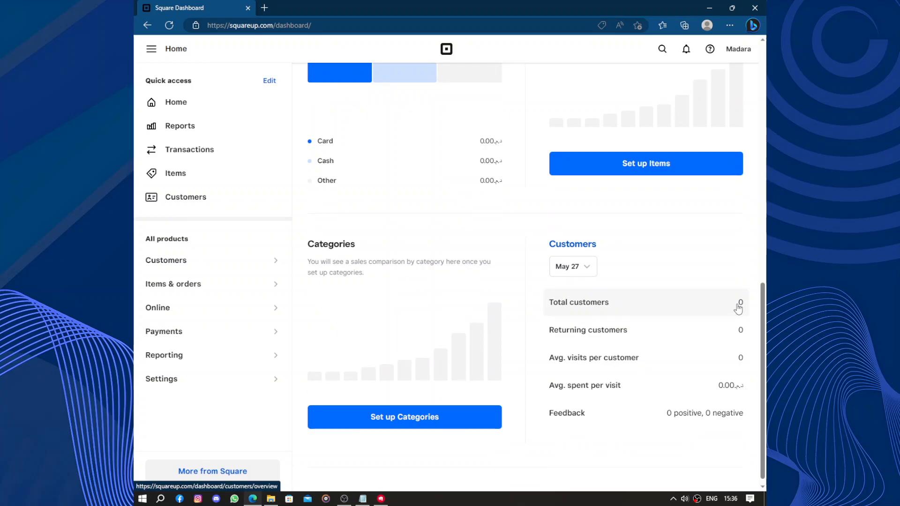
pyautogui.scroll(3)
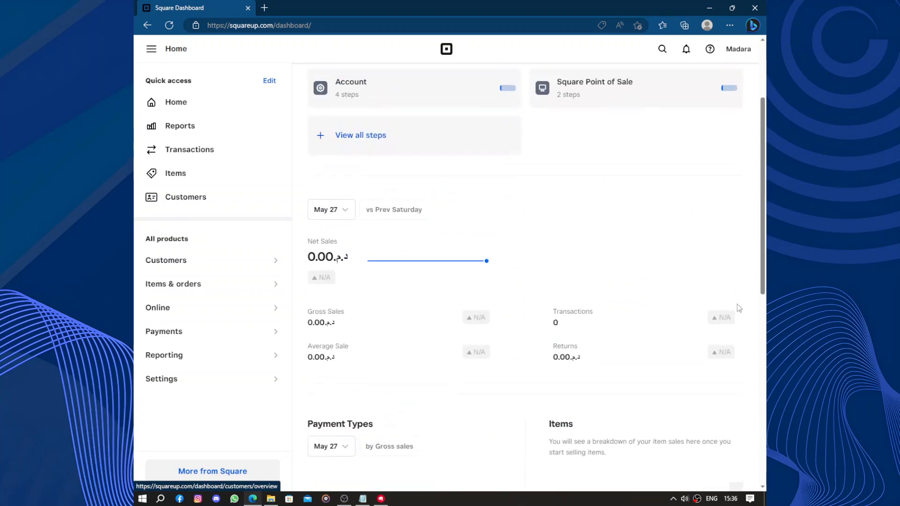
pyautogui.scroll(3)
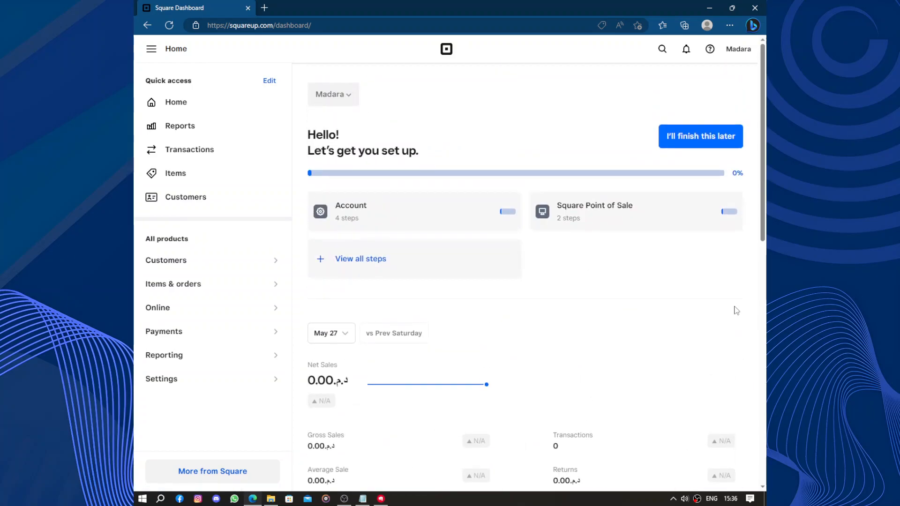
pyautogui.moveTo(472, 284)
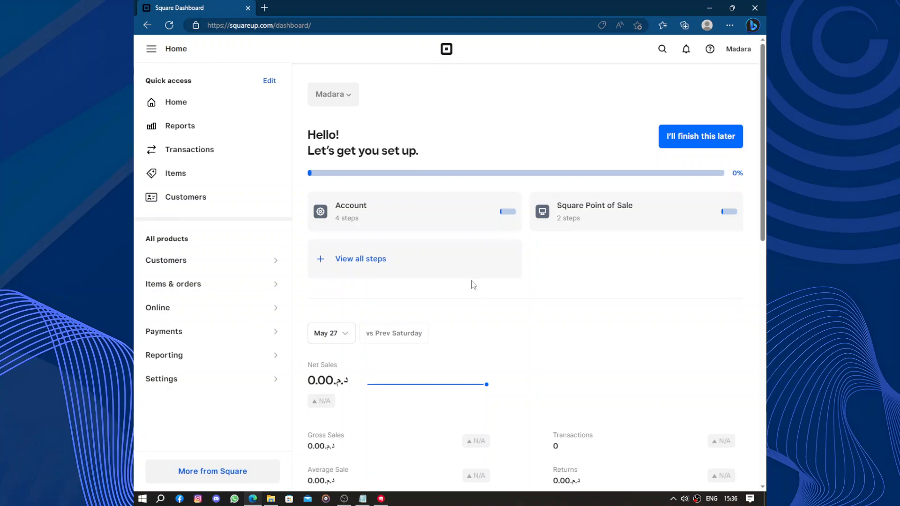
pyautogui.moveTo(505, 265)
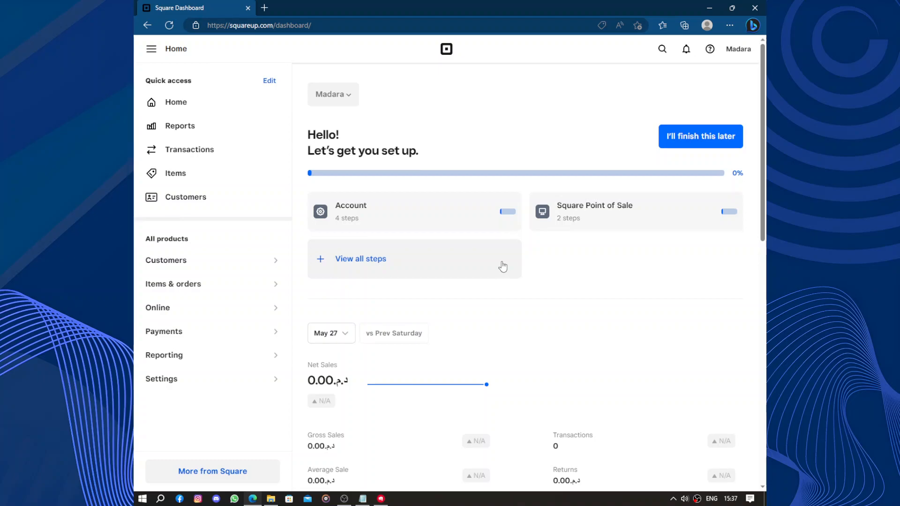
pyautogui.moveTo(232, 256)
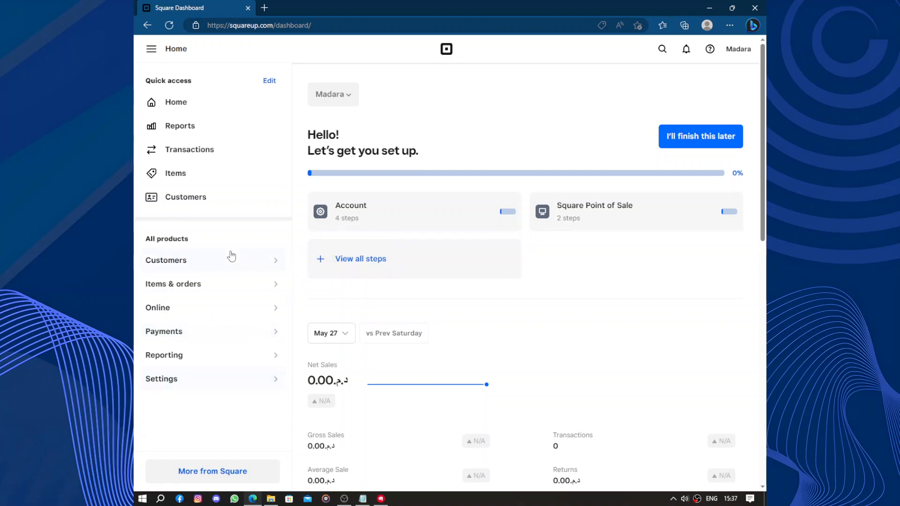
pyautogui.moveTo(229, 332)
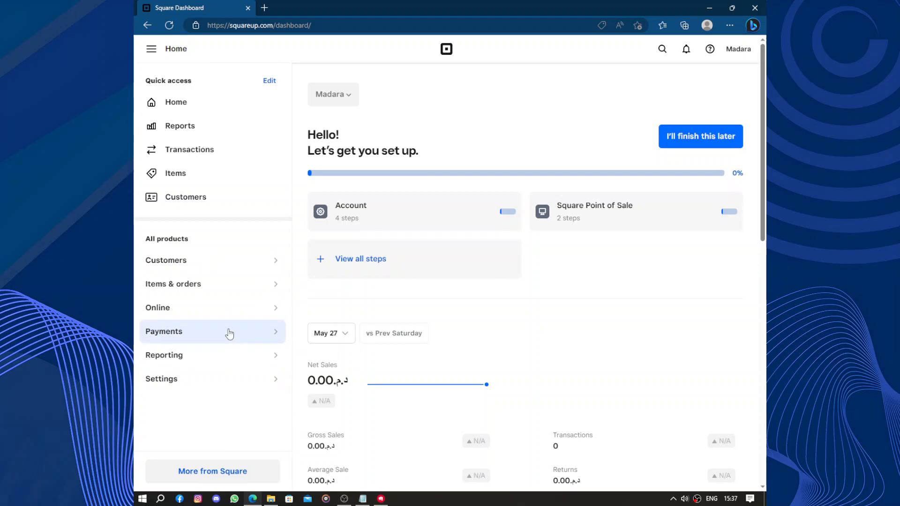
pyautogui.moveTo(205, 260)
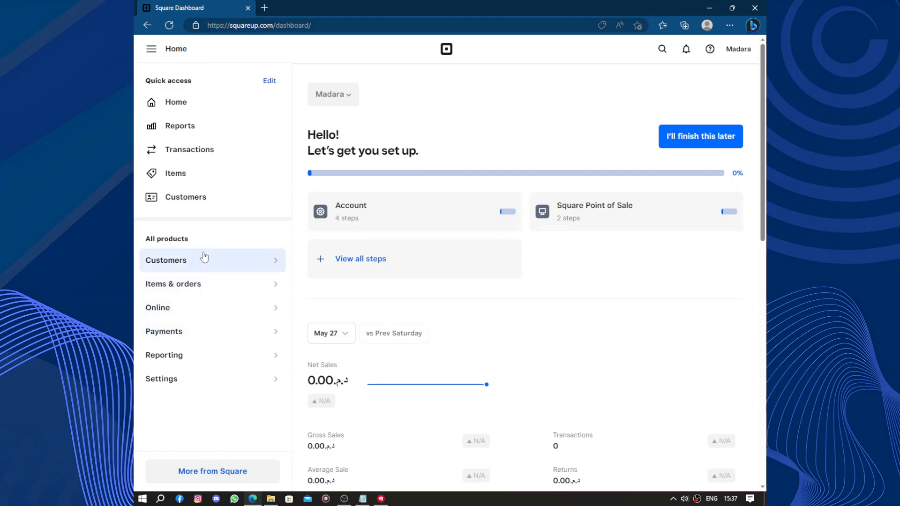
pyautogui.moveTo(507, 158)
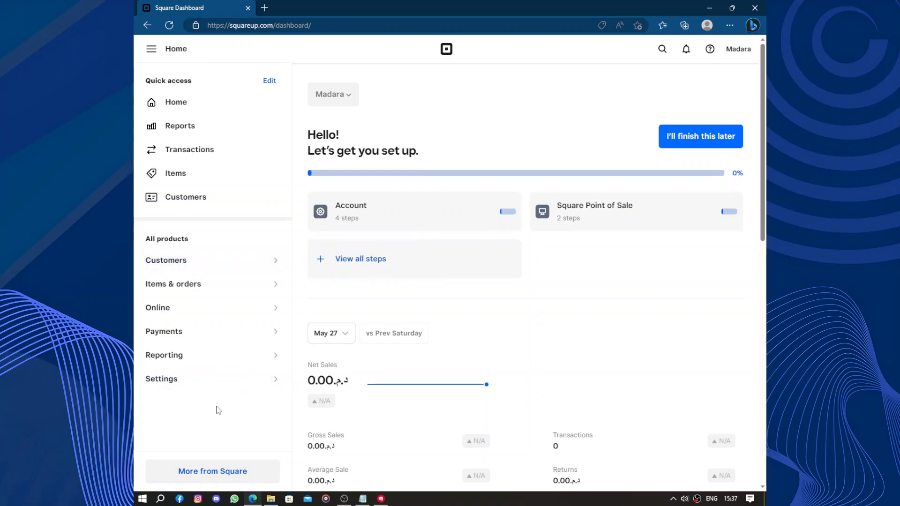
pyautogui.moveTo(550, 311)
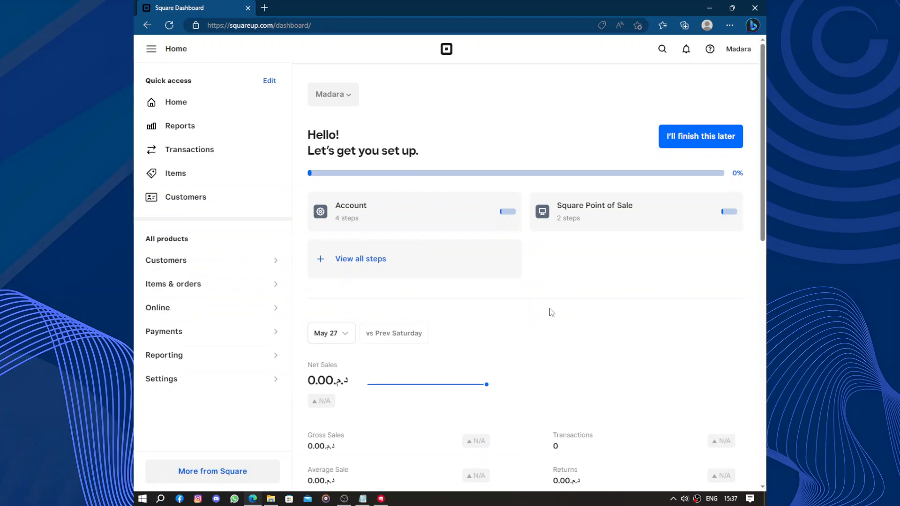
pyautogui.scroll(-3)
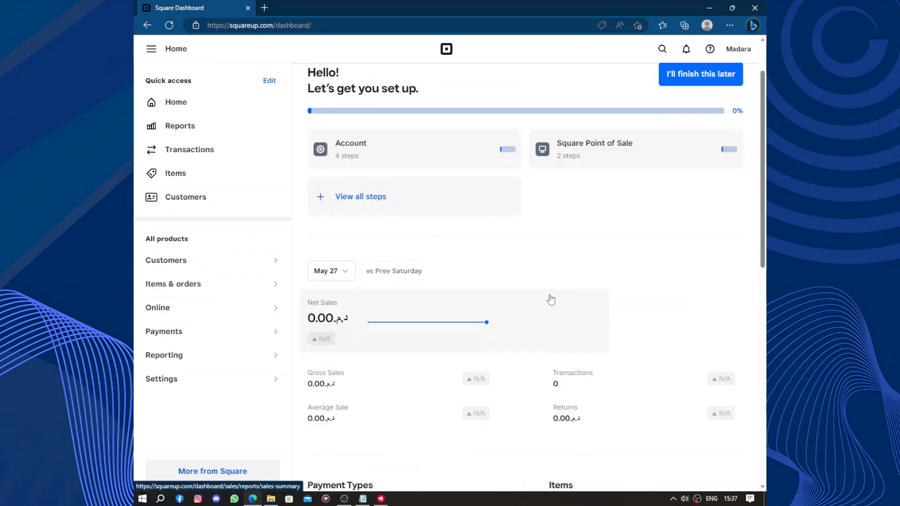
pyautogui.scroll(-3)
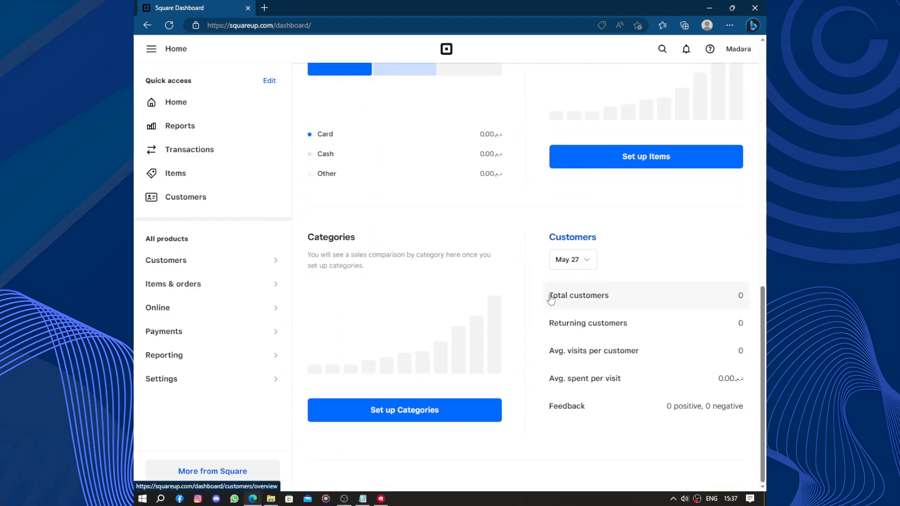
pyautogui.scroll(3)
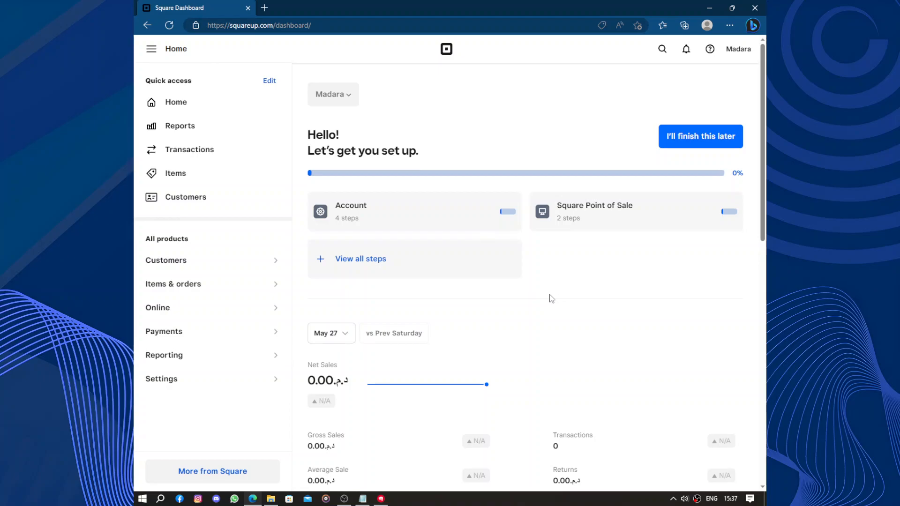
pyautogui.scroll(-3)
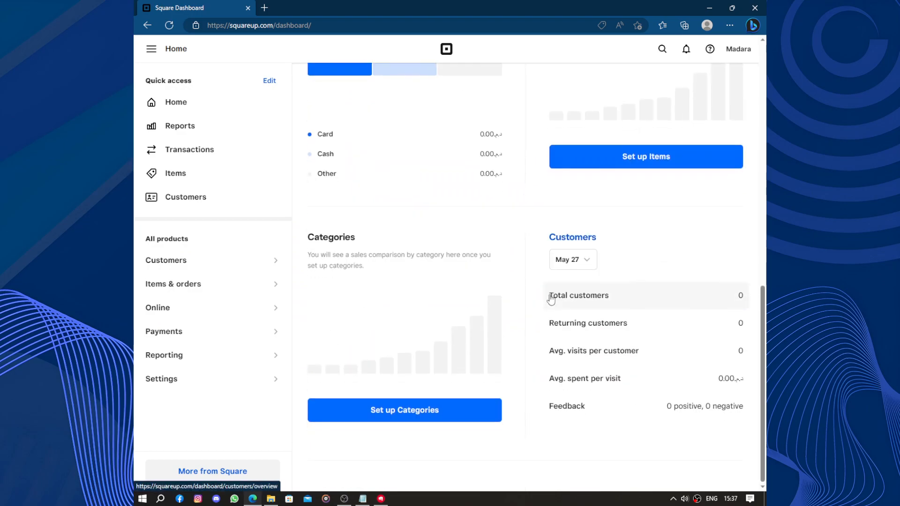
pyautogui.scroll(3)
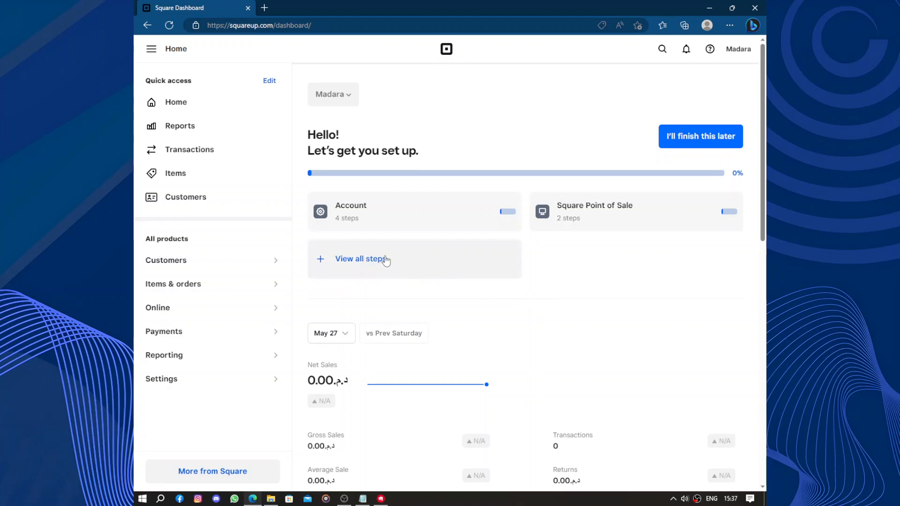
pyautogui.moveTo(370, 255)
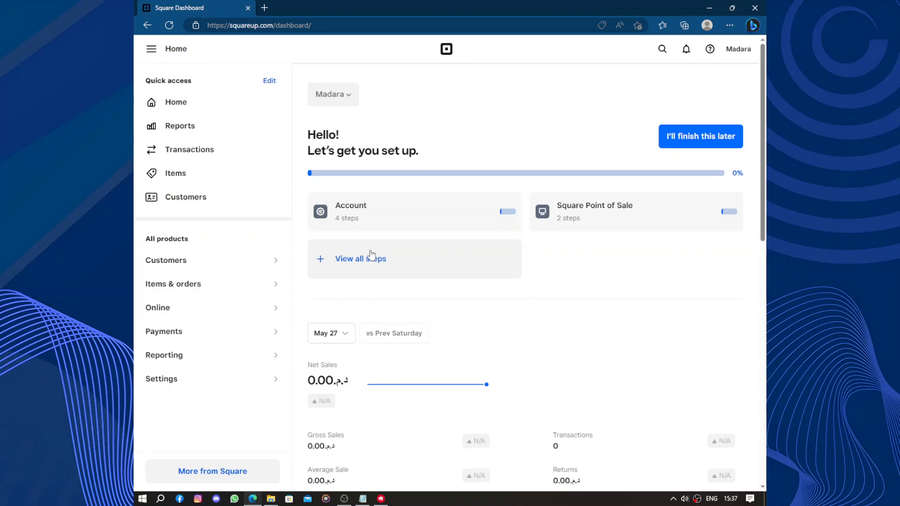
pyautogui.moveTo(520, 272)
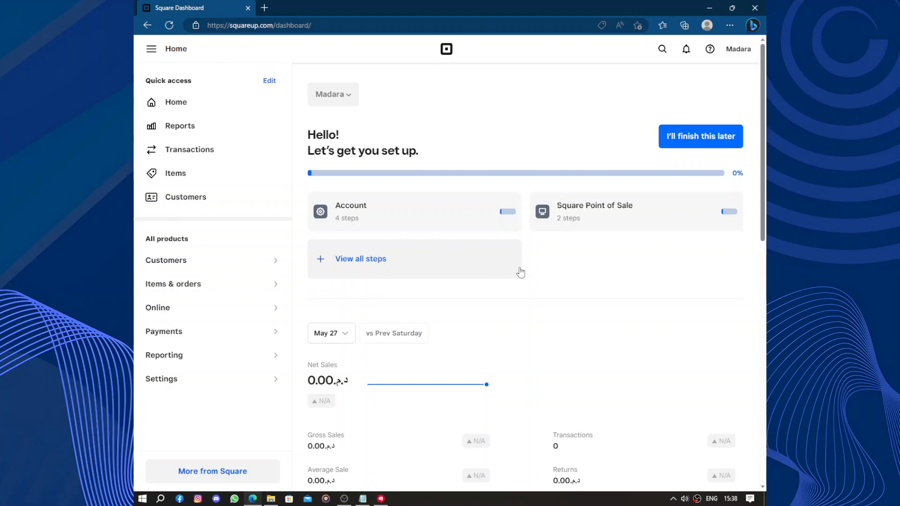
pyautogui.moveTo(700, 136)
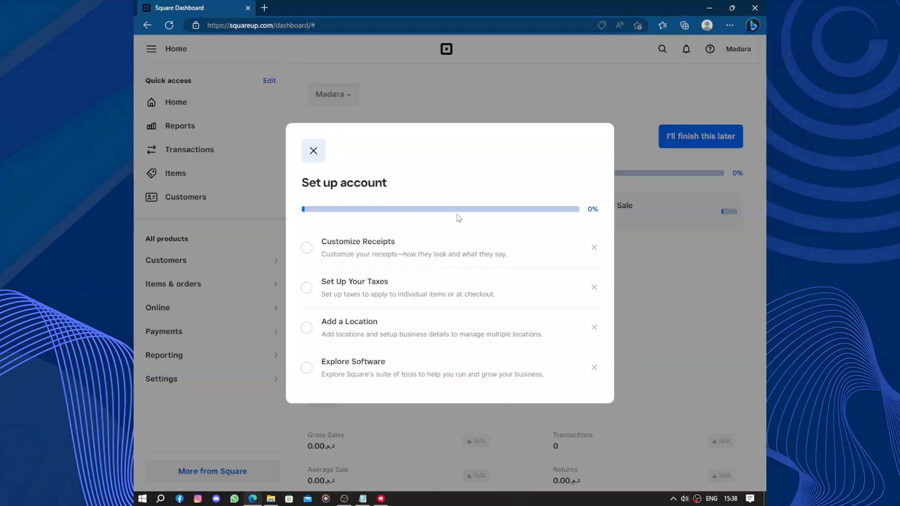
pyautogui.moveTo(373, 287)
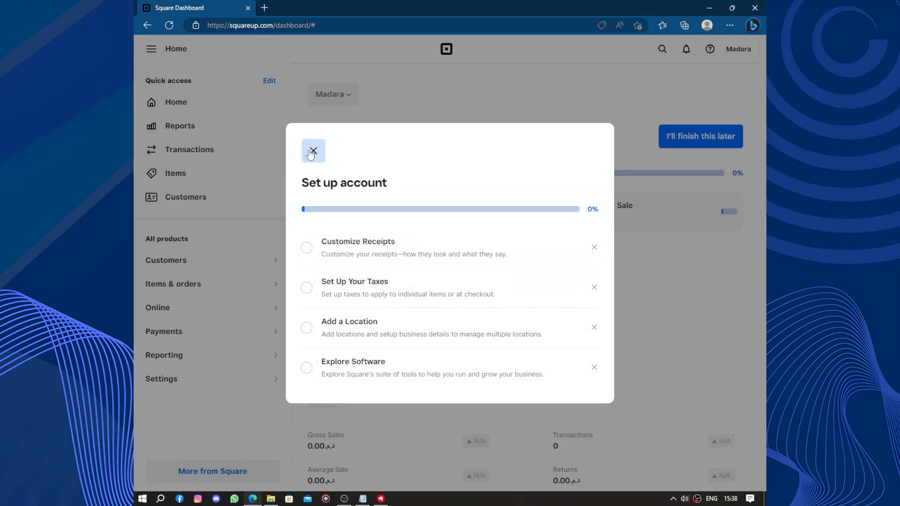
pyautogui.click(313, 151)
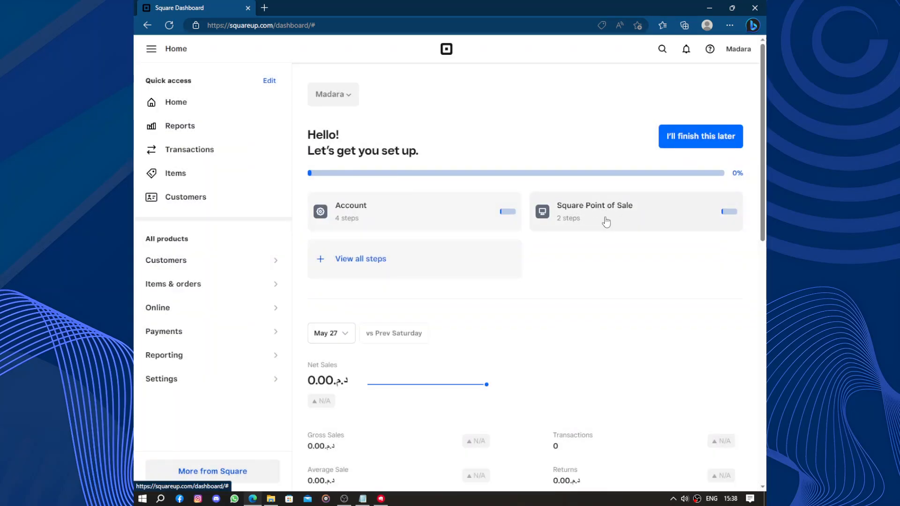
pyautogui.click(594, 211)
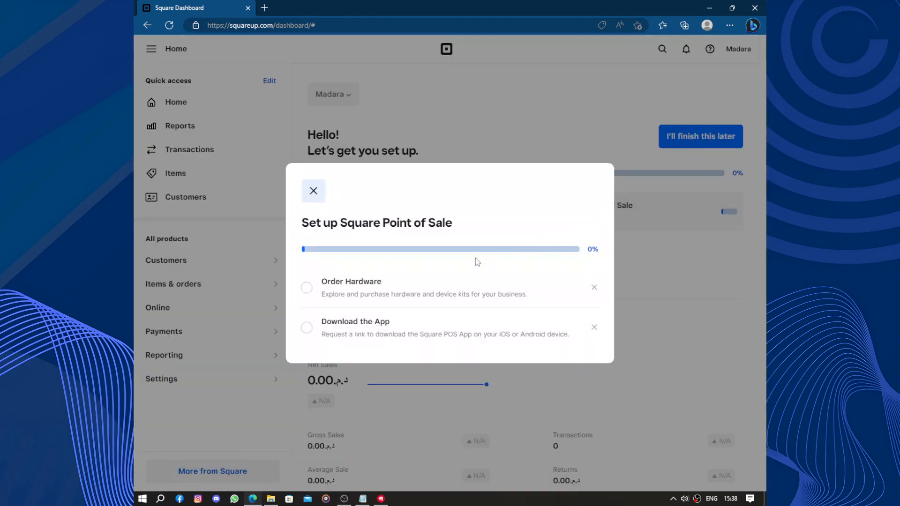
pyautogui.click(313, 191)
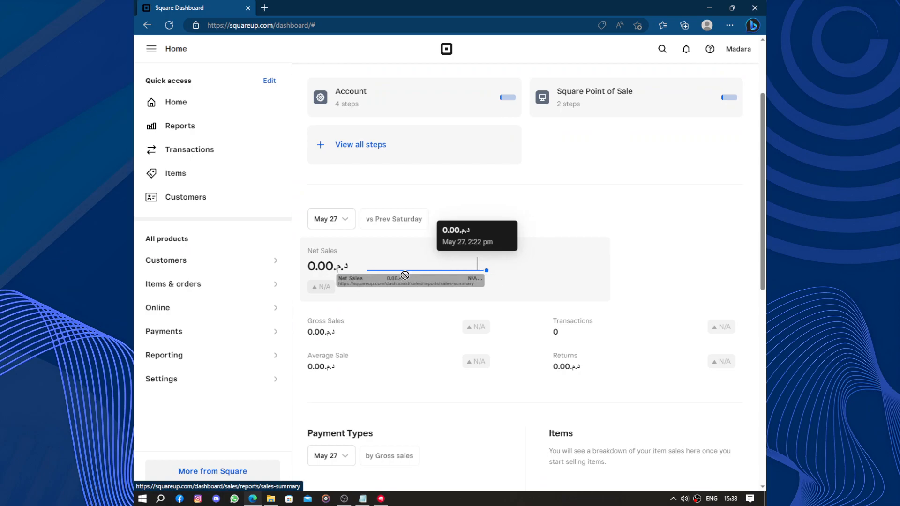
# Review the Home dashboard summaries, then bring up the Settings choices in the sidebar.
pyautogui.scroll(-3)
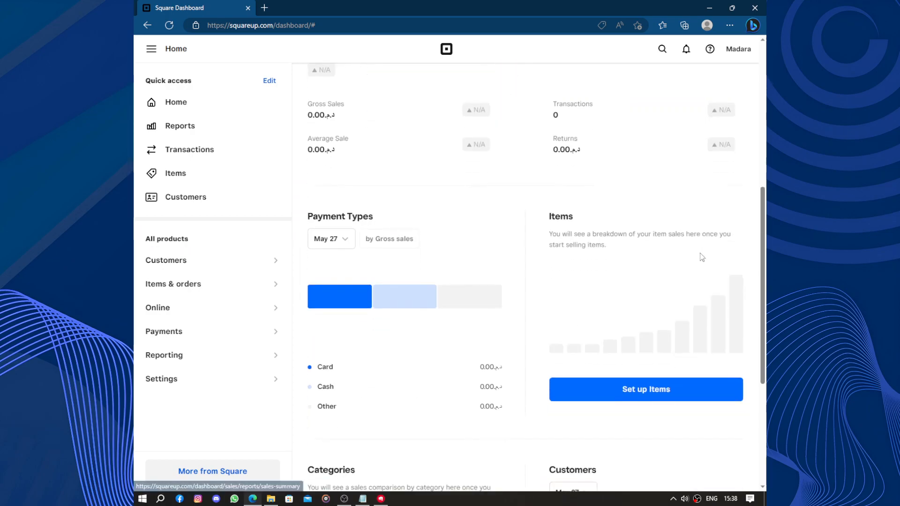
pyautogui.scroll(-3)
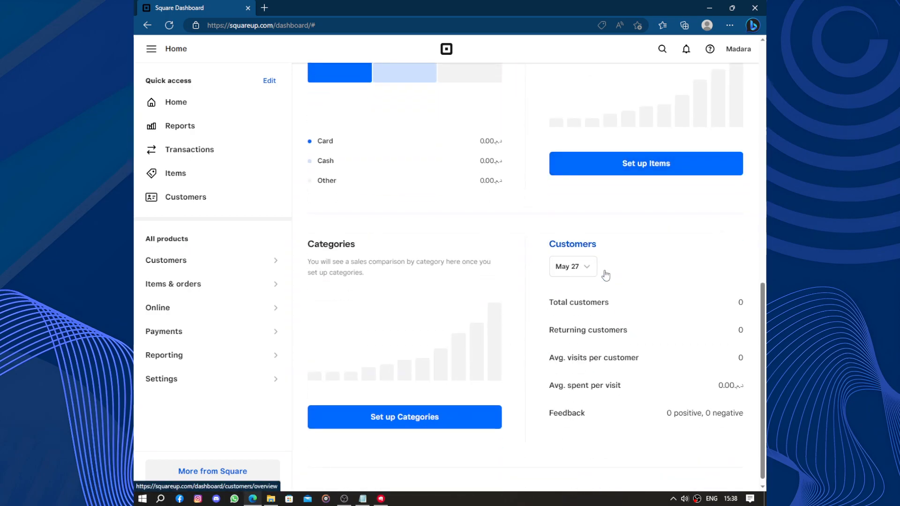
pyautogui.scroll(3)
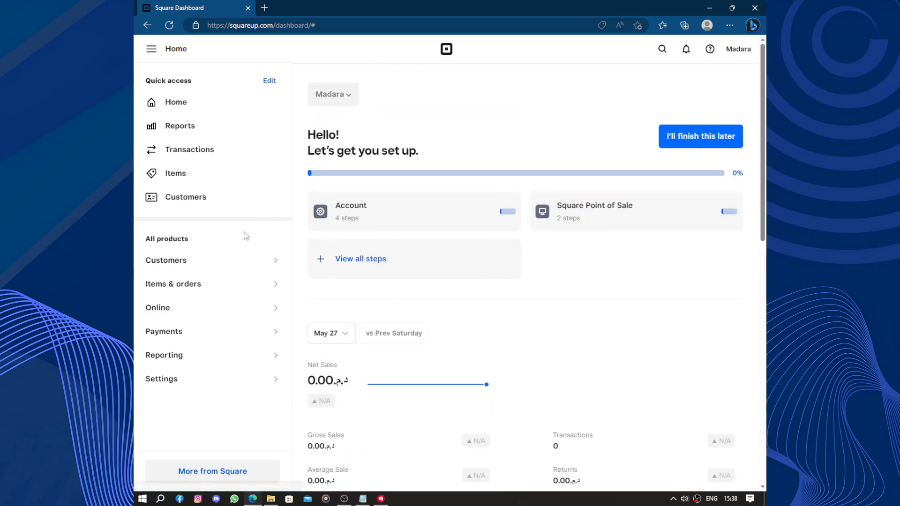
pyautogui.moveTo(245, 115)
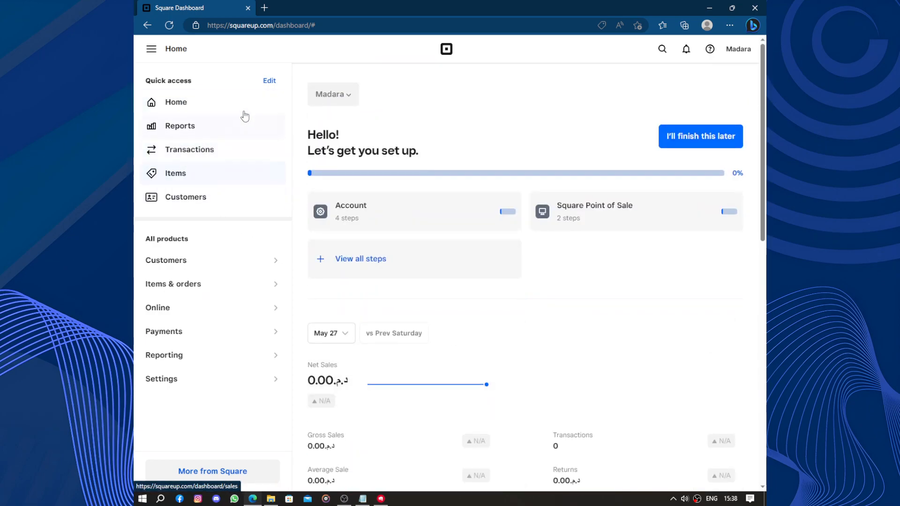
pyautogui.moveTo(150, 49)
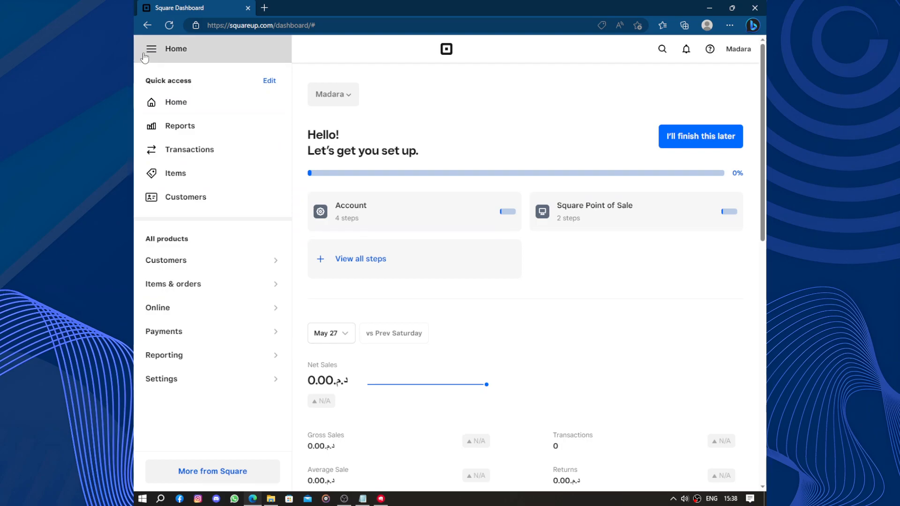
pyautogui.moveTo(545, 74)
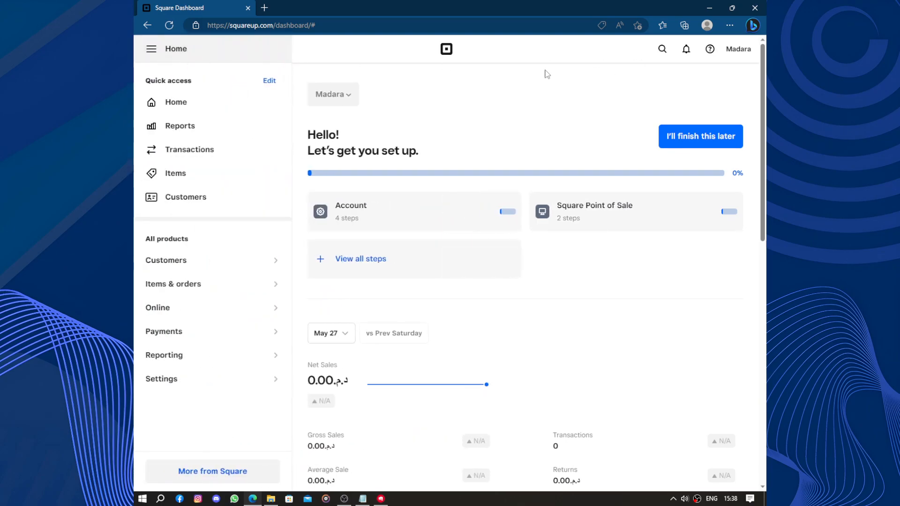
pyautogui.moveTo(446, 49)
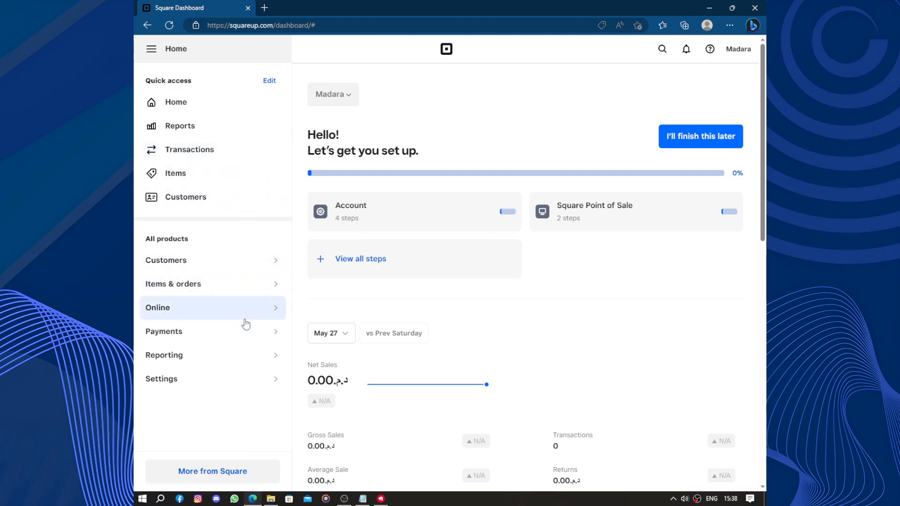
pyautogui.moveTo(255, 379)
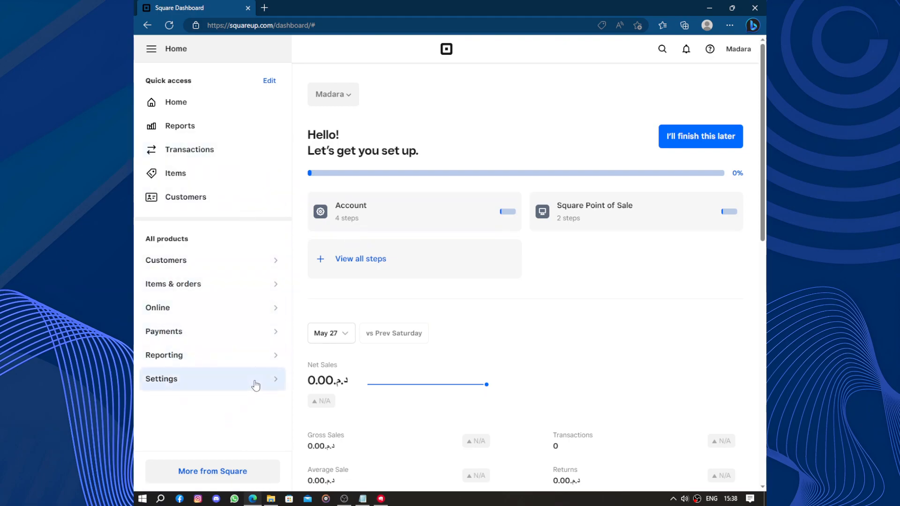
pyautogui.click(161, 378)
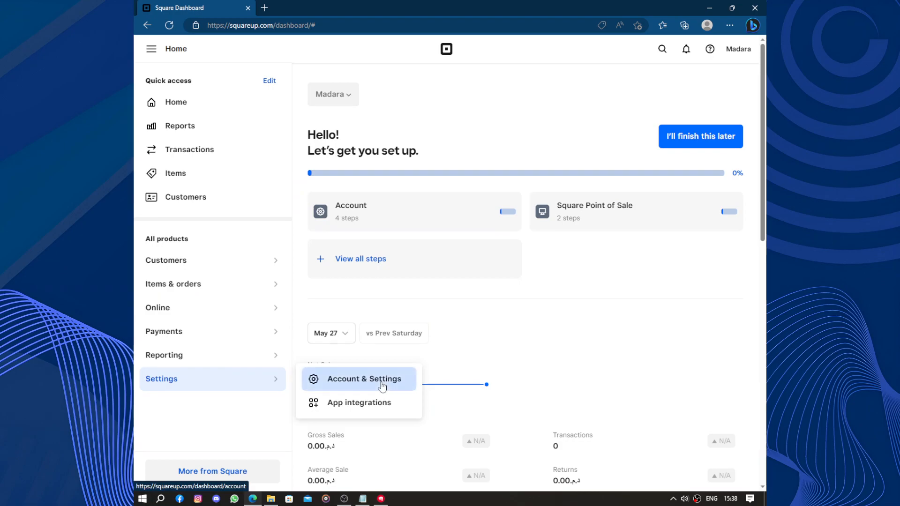
# Go to Account & Settings and reach the Preferences page under Personal Information.
pyautogui.click(364, 378)
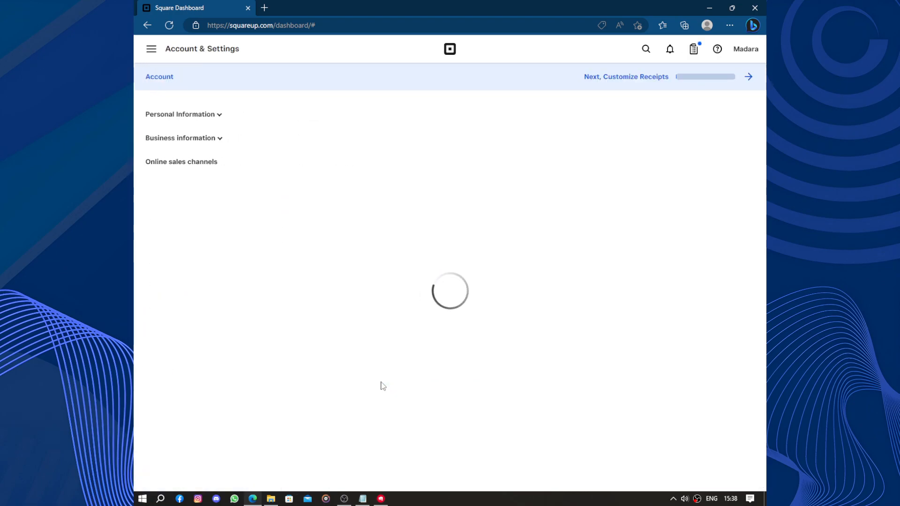
pyautogui.click(180, 113)
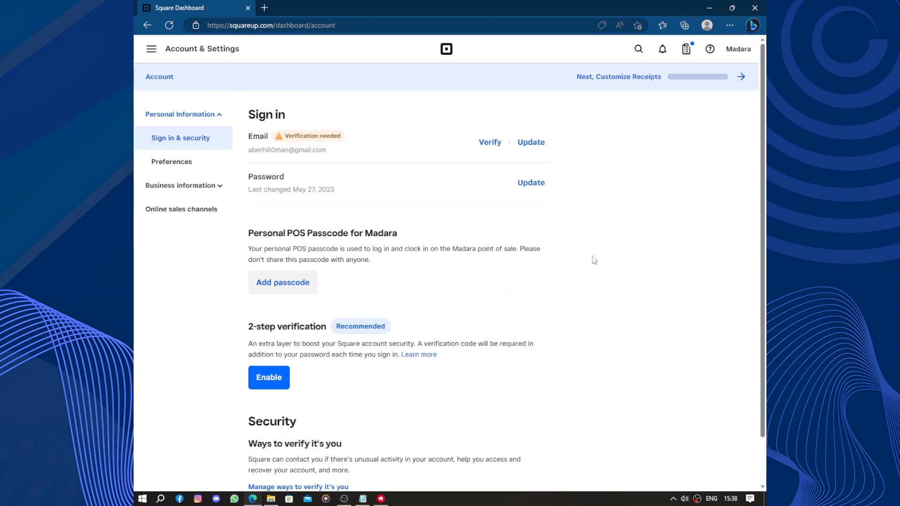
pyautogui.moveTo(518, 187)
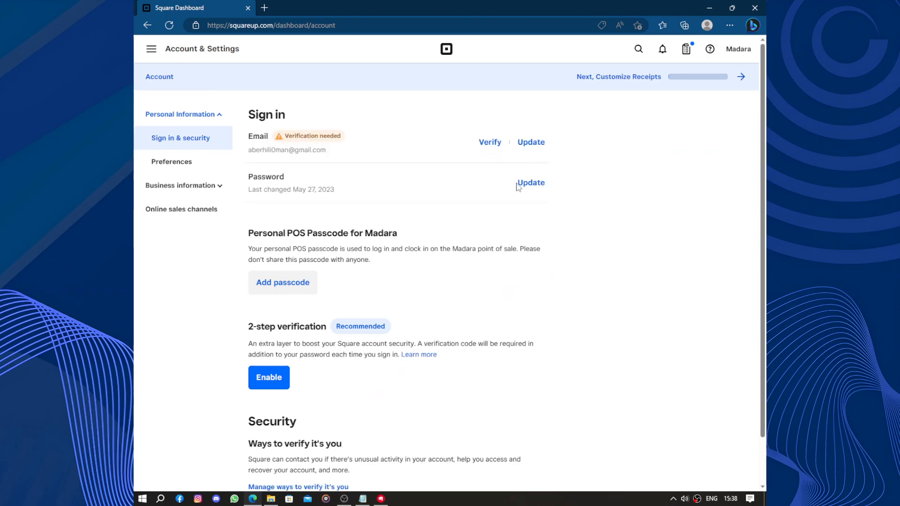
pyautogui.scroll(-3)
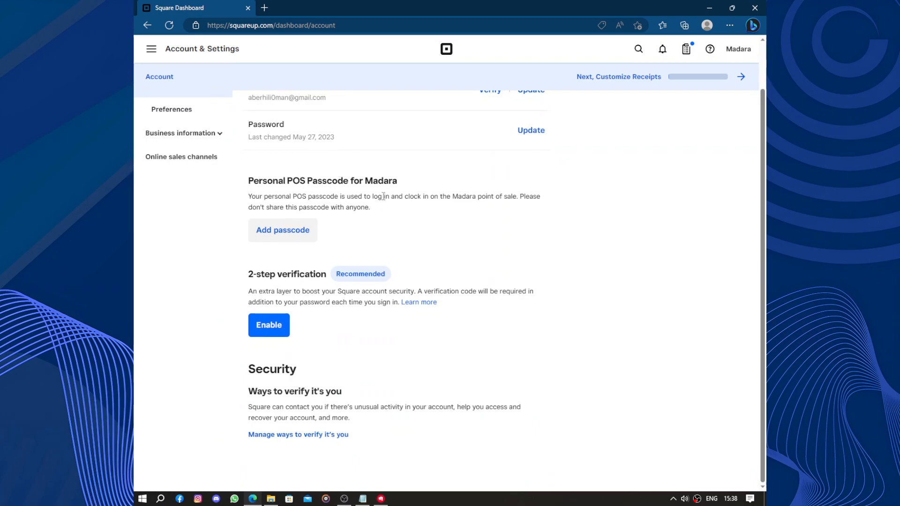
pyautogui.moveTo(171, 109)
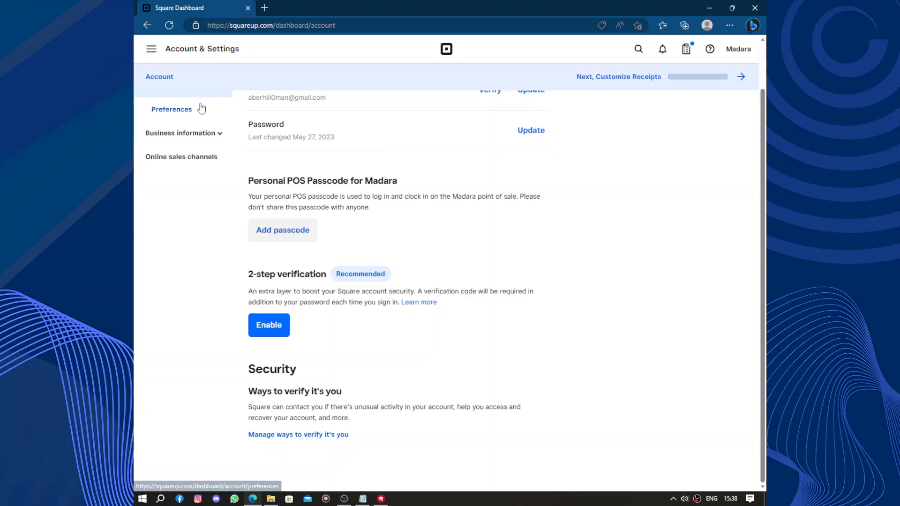
pyautogui.click(172, 109)
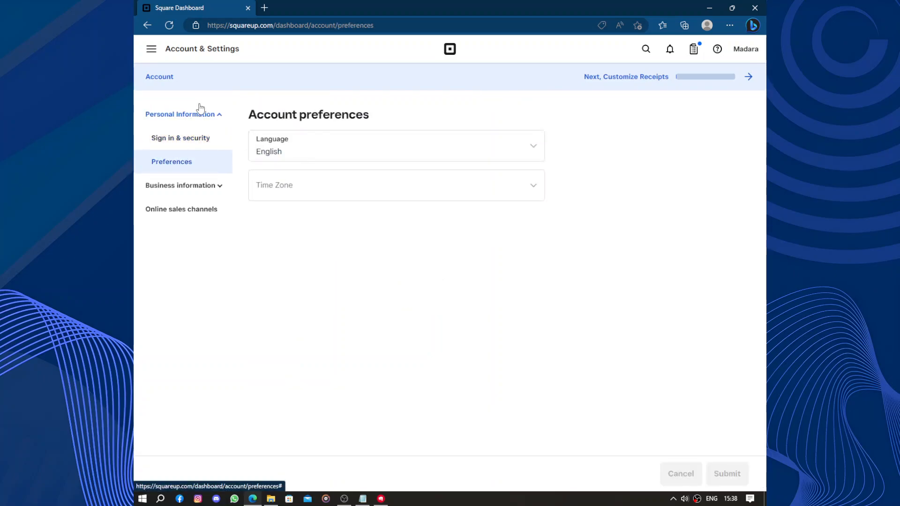
# Browse the Time Zone list looking for Europe/Berlin (UTC+01:00).
pyautogui.click(395, 184)
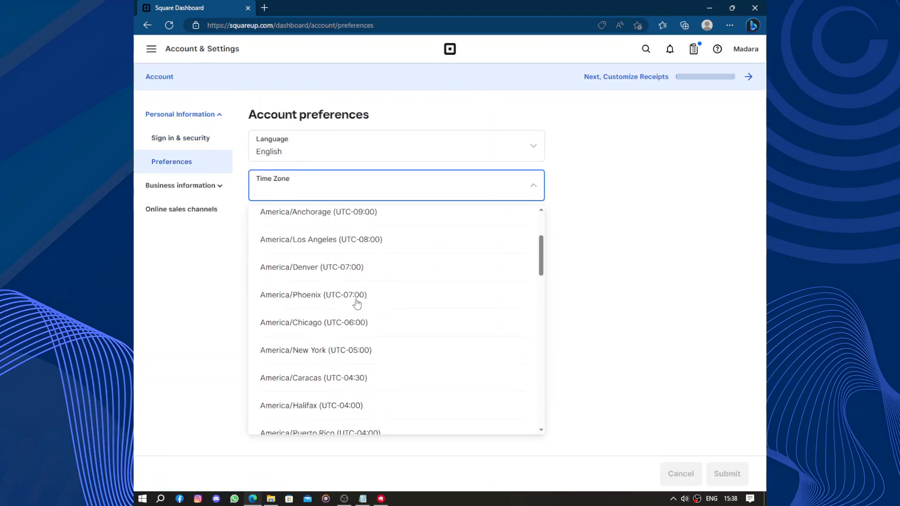
pyautogui.scroll(-3)
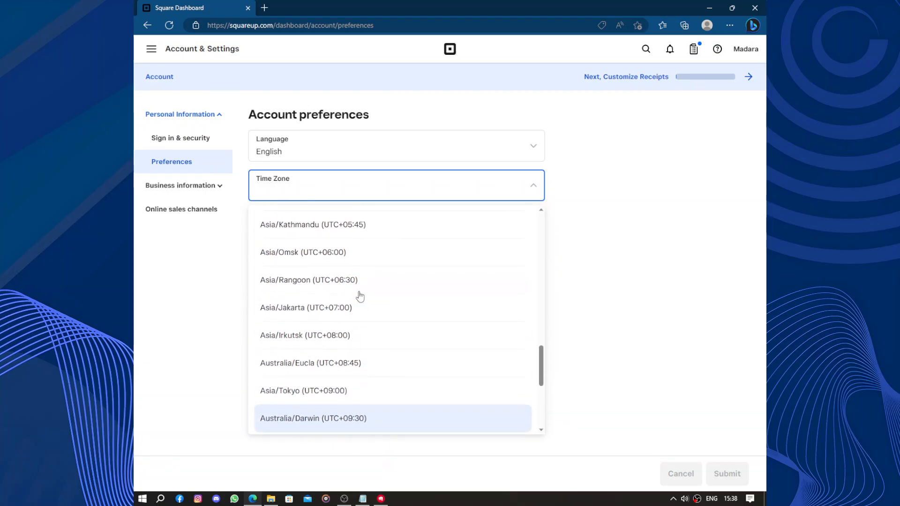
pyautogui.scroll(3)
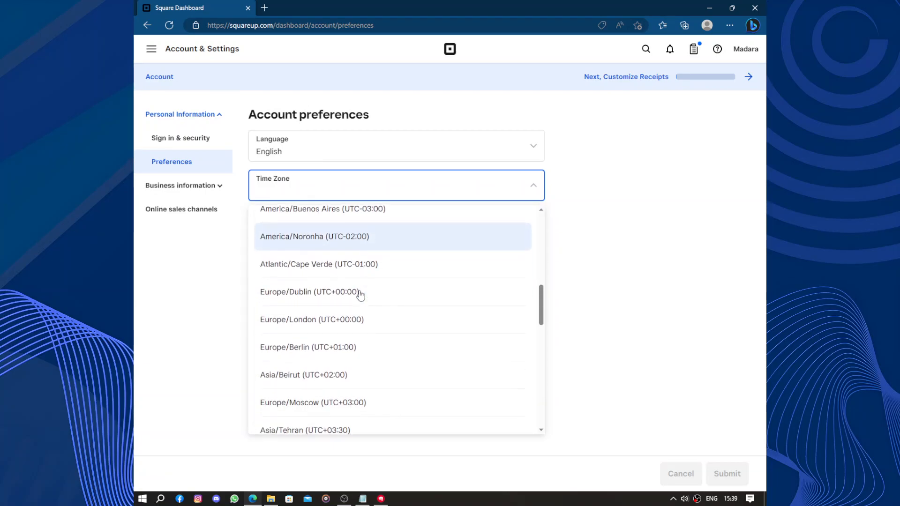
pyautogui.moveTo(389, 347)
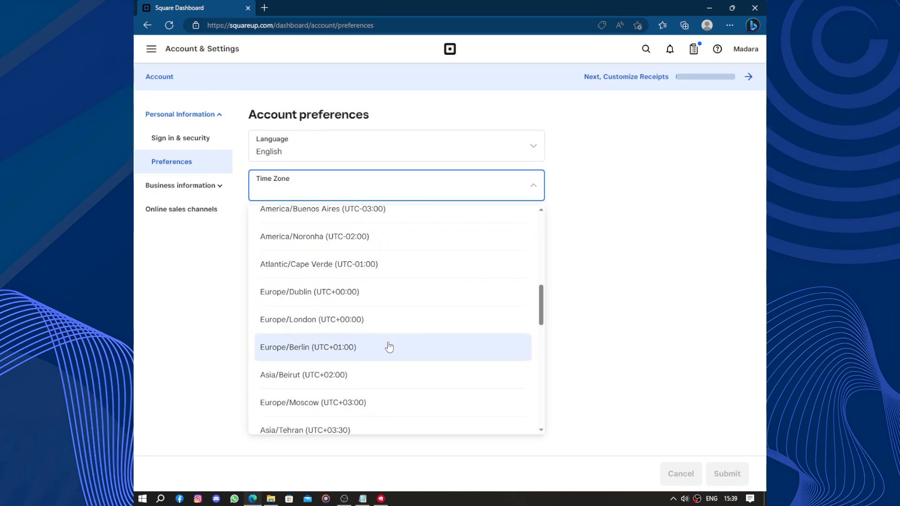
pyautogui.scroll(-3)
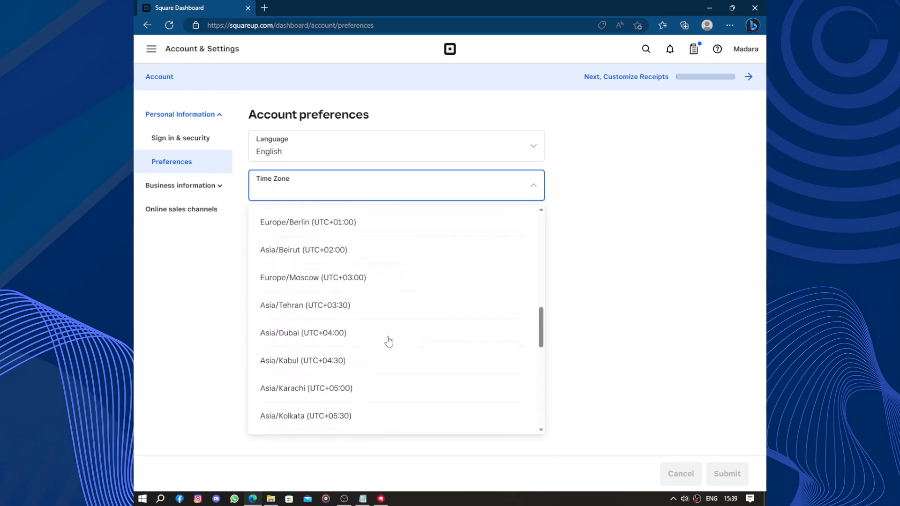
pyautogui.scroll(3)
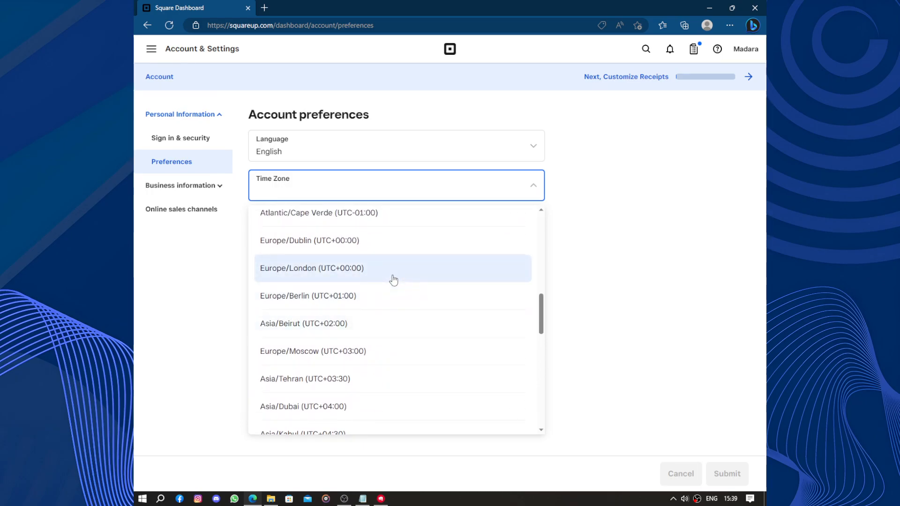
pyautogui.moveTo(425, 295)
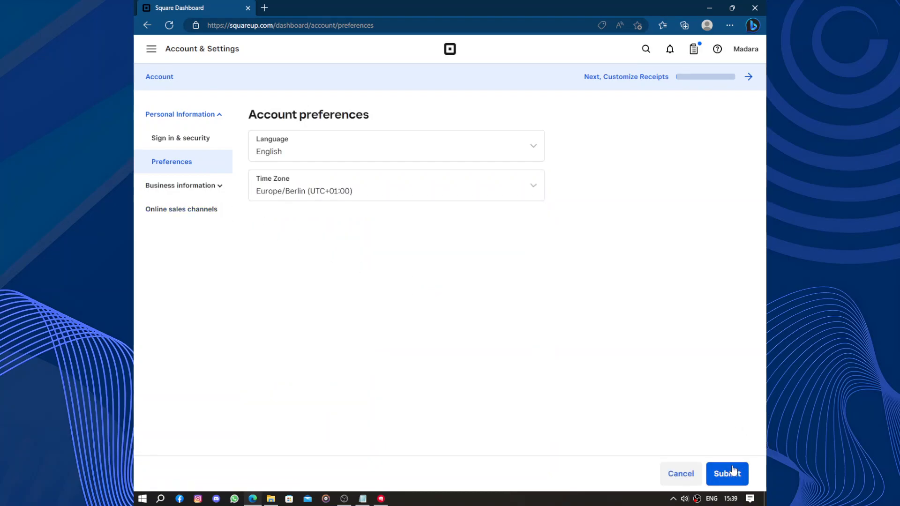
# Save the Europe/Berlin time zone by confirming the account password, then expand Business information.
pyautogui.click(726, 474)
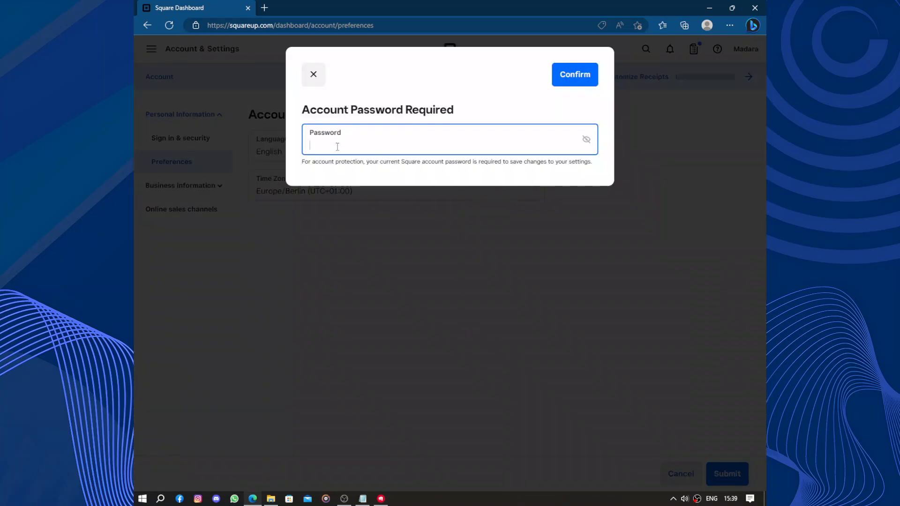
pyautogui.write('•')
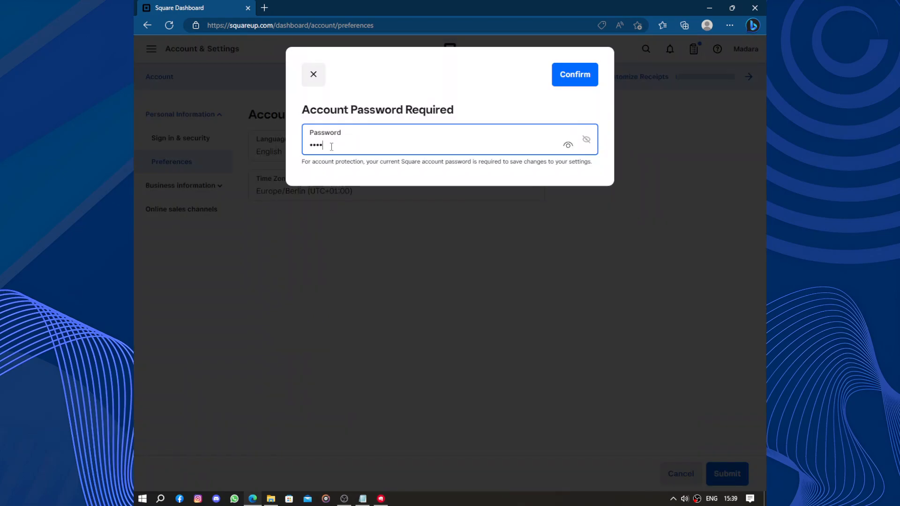
pyautogui.write('••')
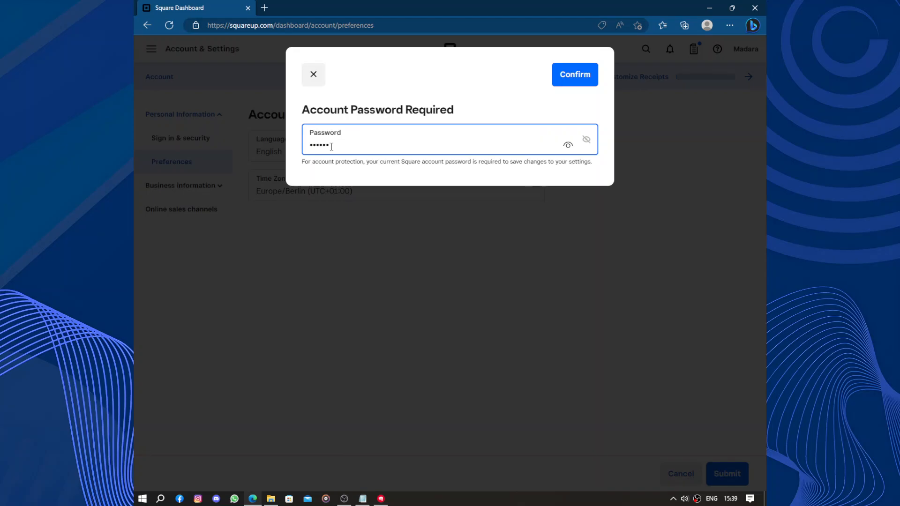
pyautogui.write('*')
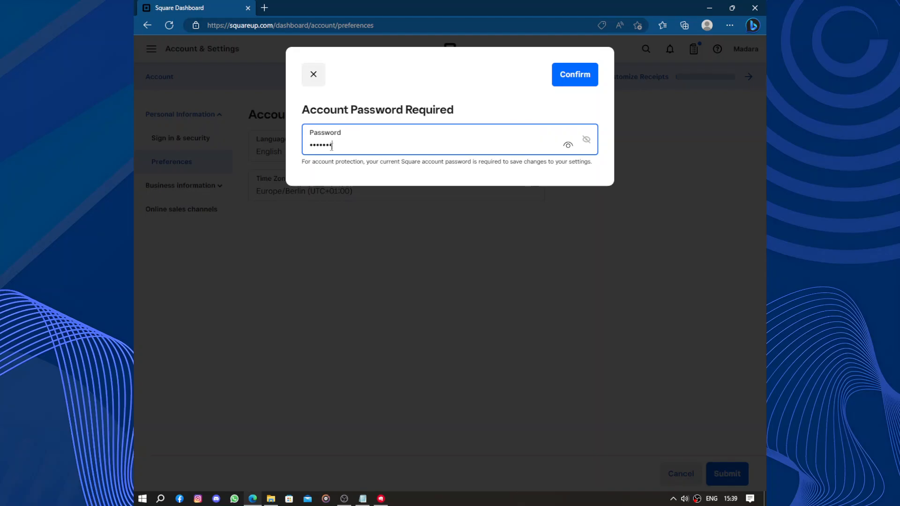
pyautogui.write('•')
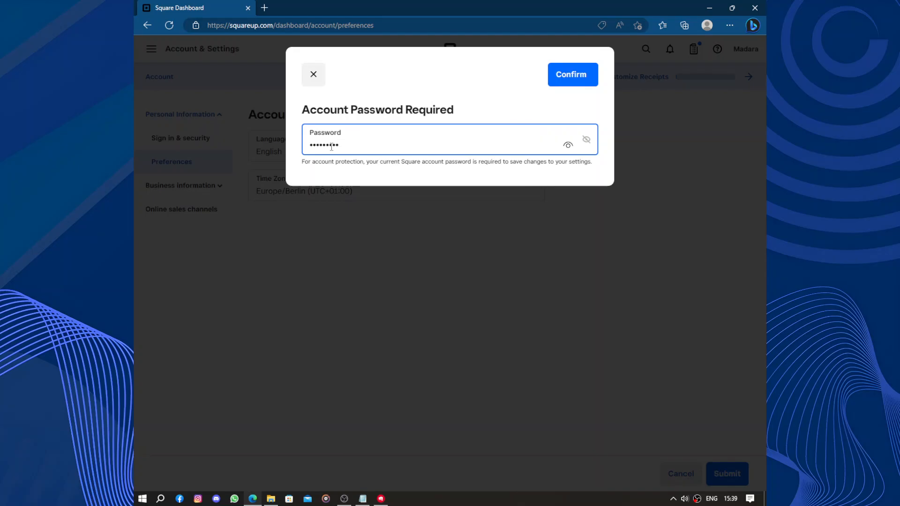
pyautogui.click(571, 75)
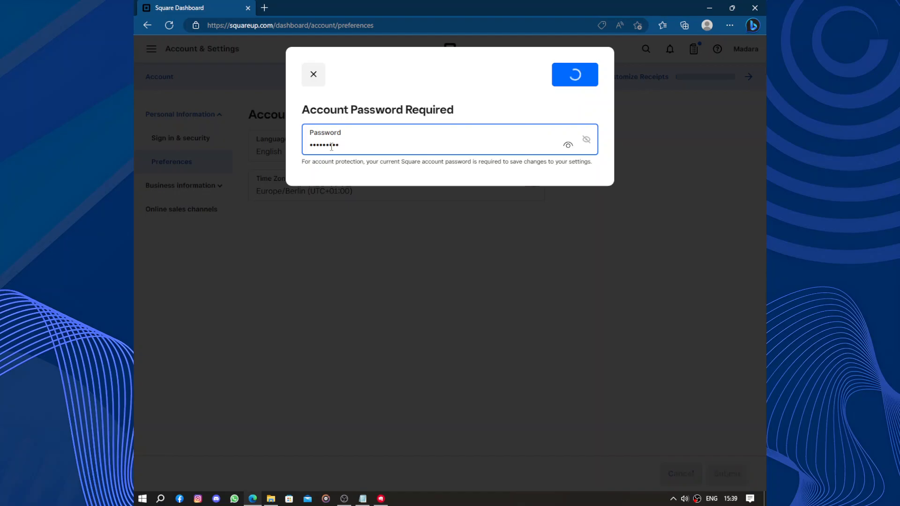
pyautogui.click(575, 75)
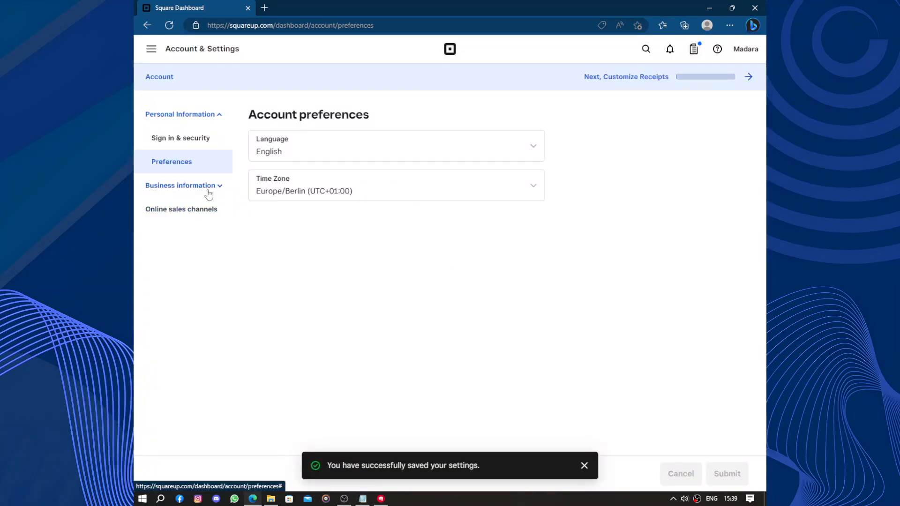
pyautogui.click(181, 184)
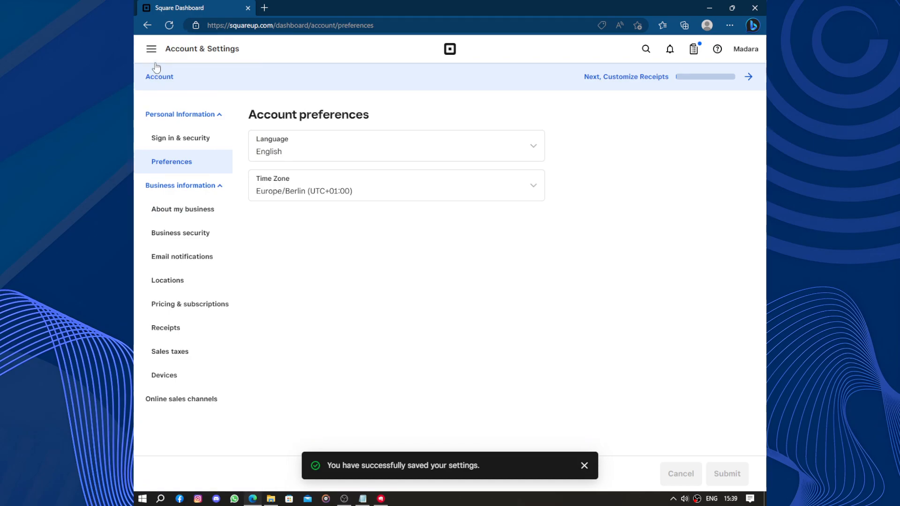
# Return to Home via the main menu and go to Payments > Subscriptions.
pyautogui.click(151, 48)
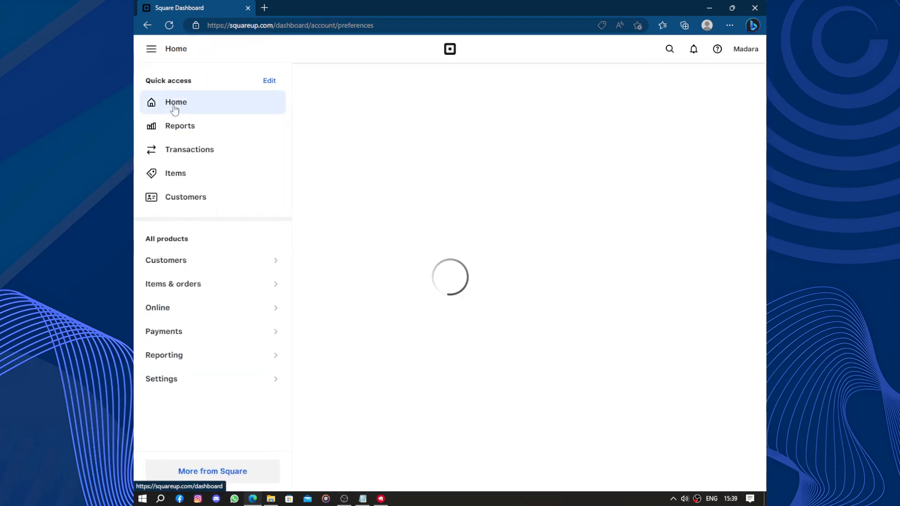
pyautogui.click(175, 102)
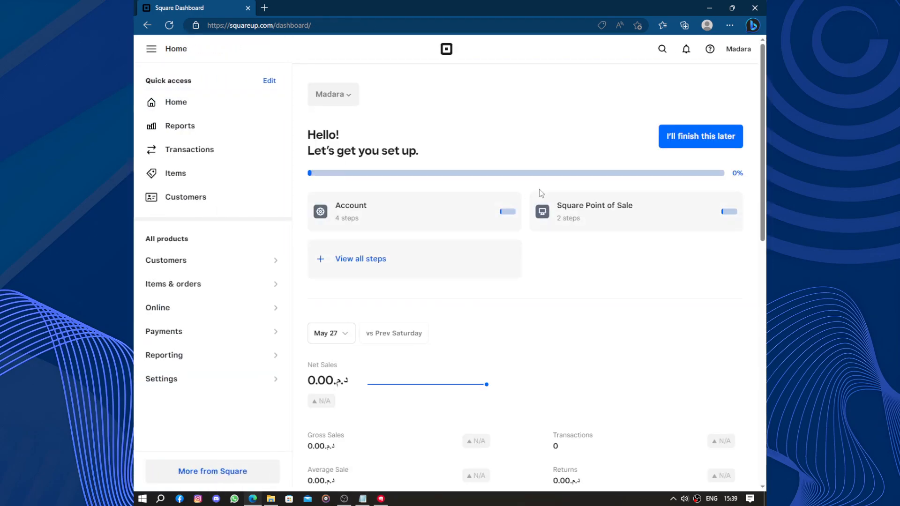
pyautogui.moveTo(332, 257)
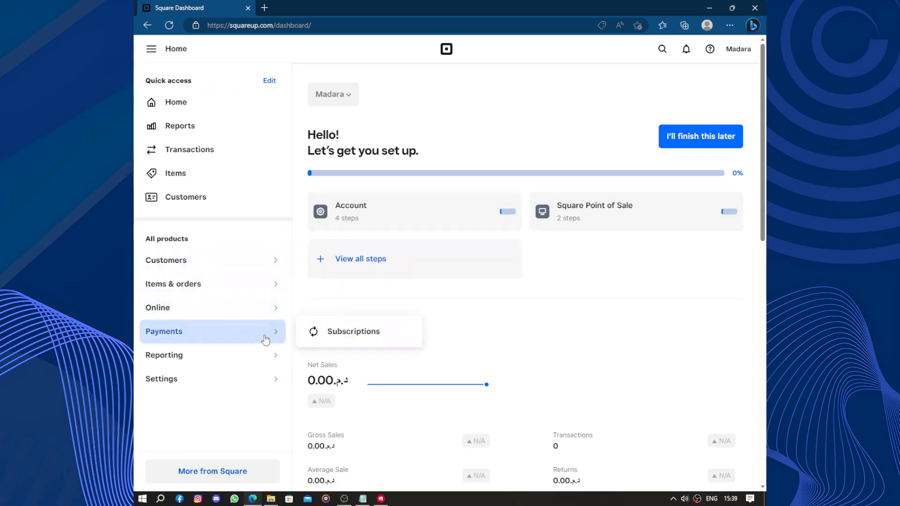
pyautogui.click(353, 331)
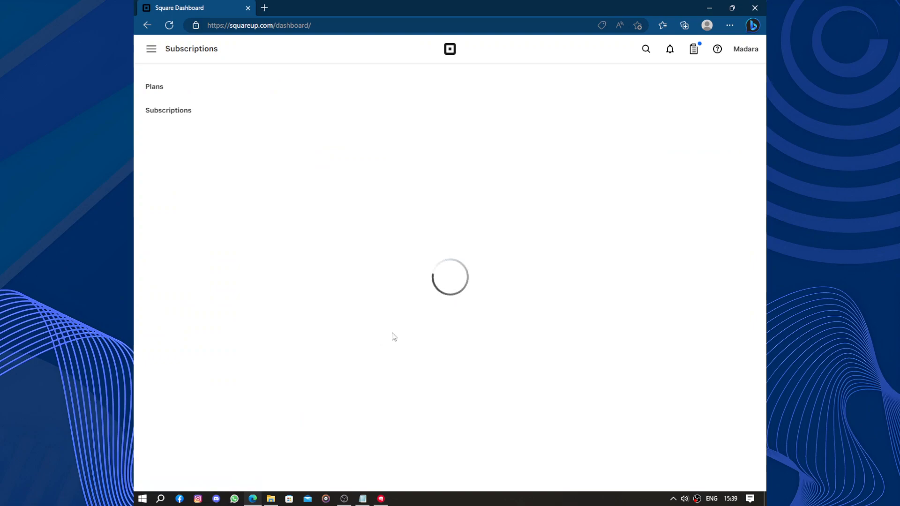
pyautogui.moveTo(469, 320)
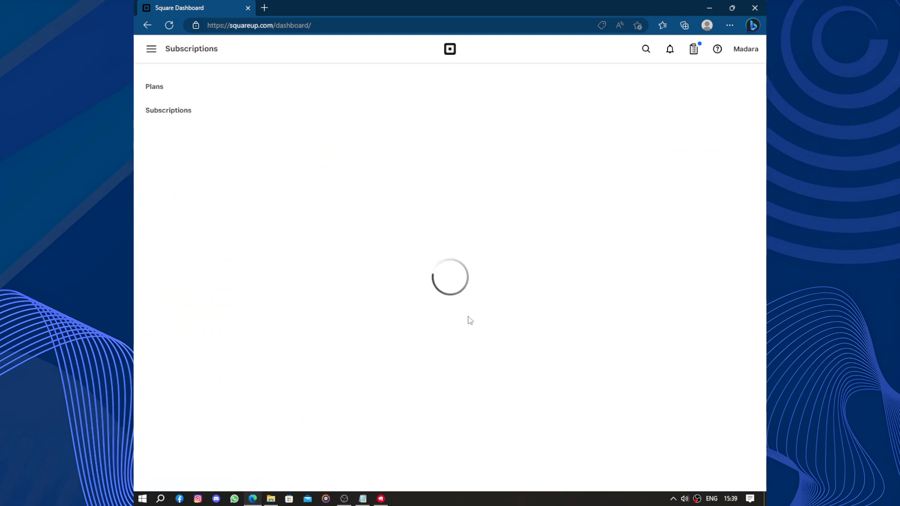
pyautogui.moveTo(479, 293)
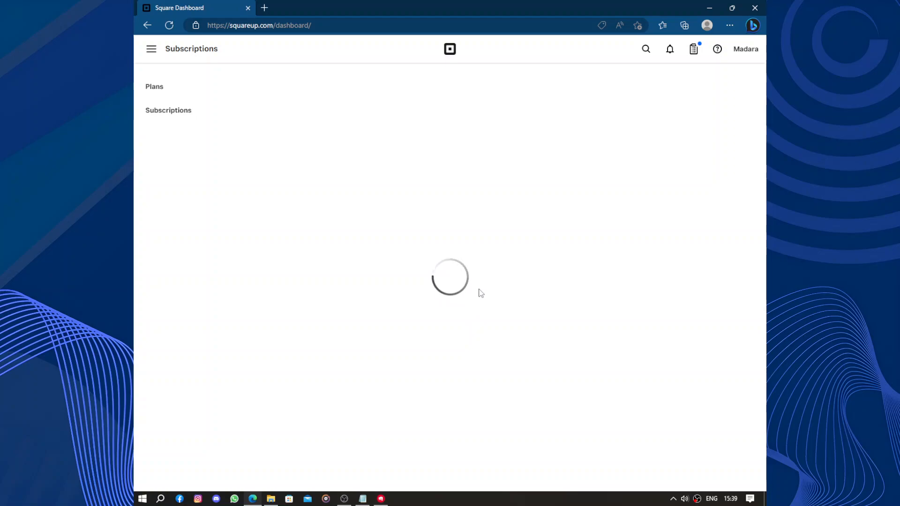
pyautogui.click(168, 110)
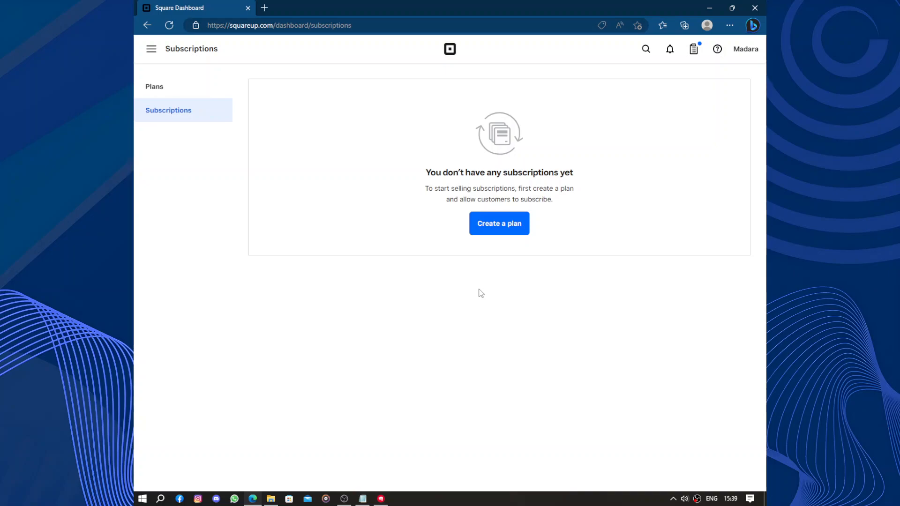
pyautogui.moveTo(482, 5)
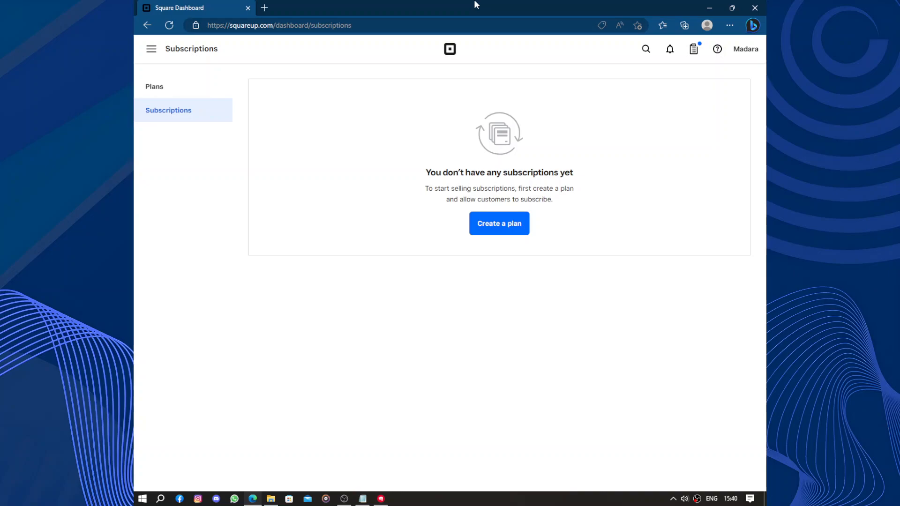
pyautogui.moveTo(499, 223)
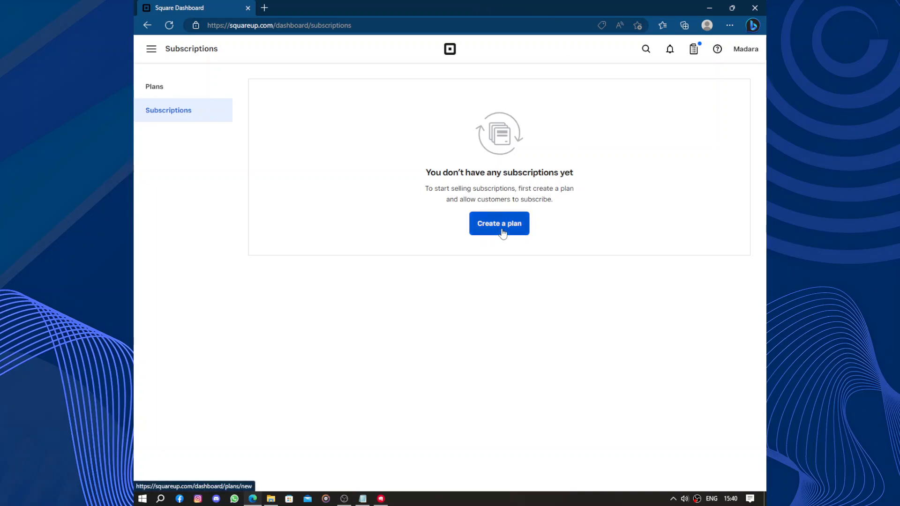
# Start creating a subscription plan (error page), check the Setup Guide, and bring up the main menu.
pyautogui.click(498, 223)
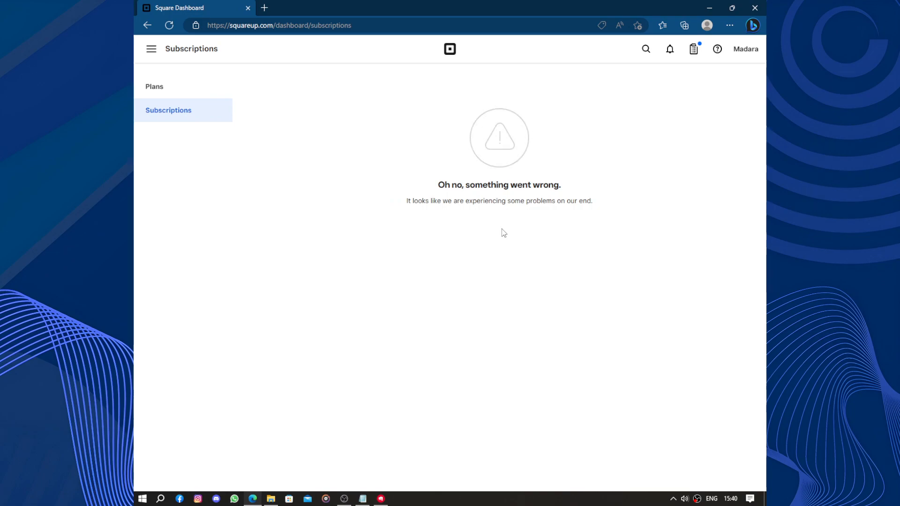
pyautogui.moveTo(615, 204)
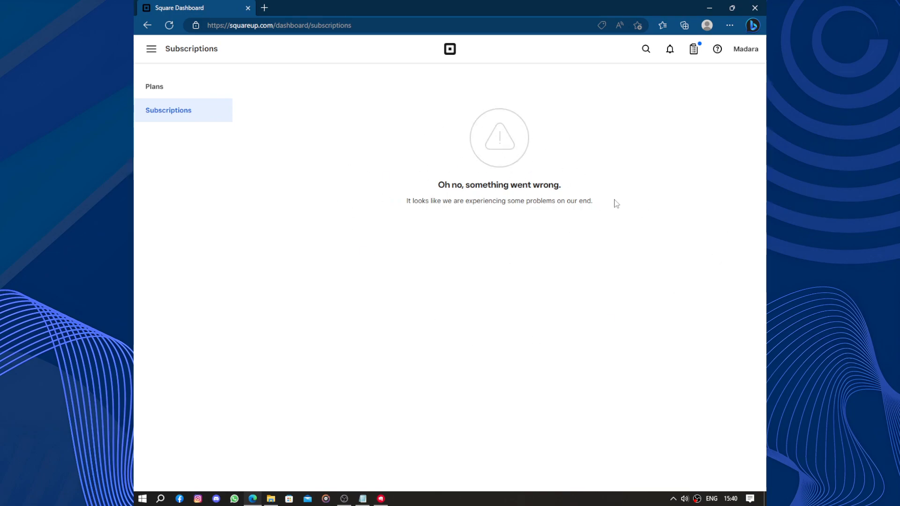
pyautogui.moveTo(627, 182)
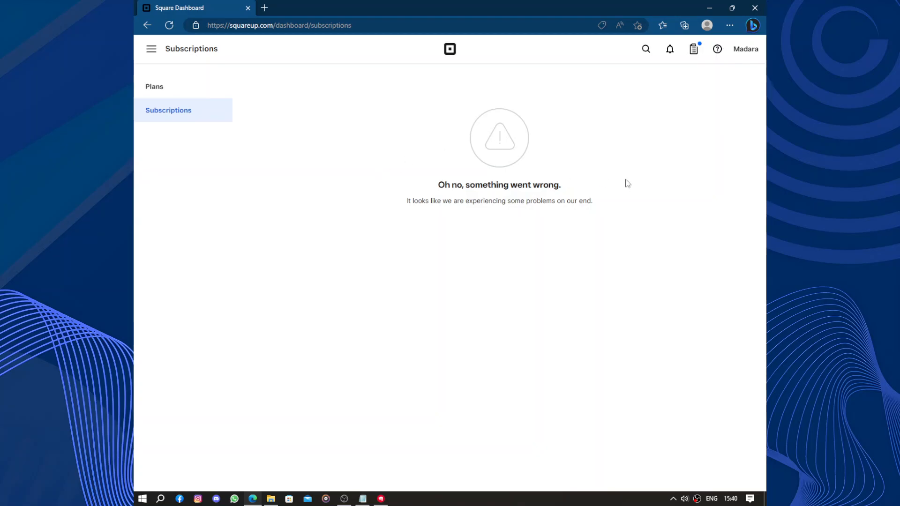
pyautogui.click(693, 48)
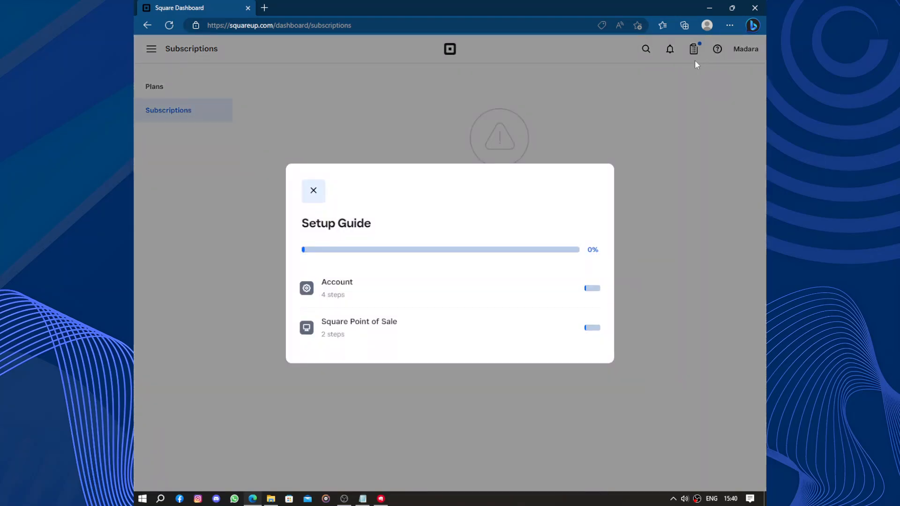
pyautogui.click(313, 190)
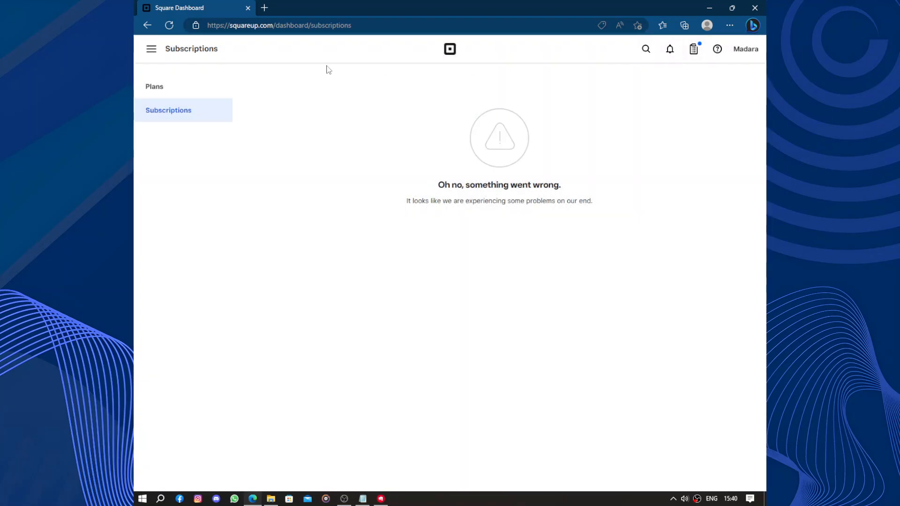
pyautogui.click(152, 48)
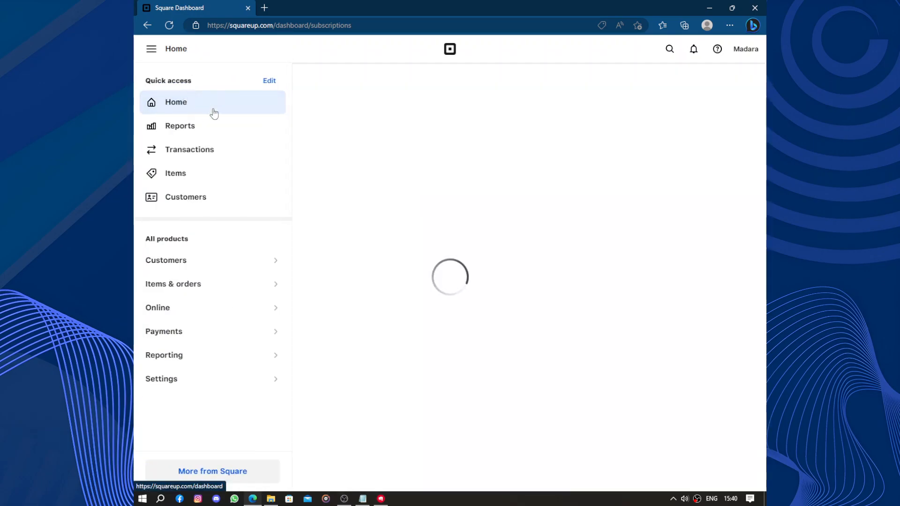
# Go back to the Home dashboard and look over the setup progress and sales summary.
pyautogui.click(175, 102)
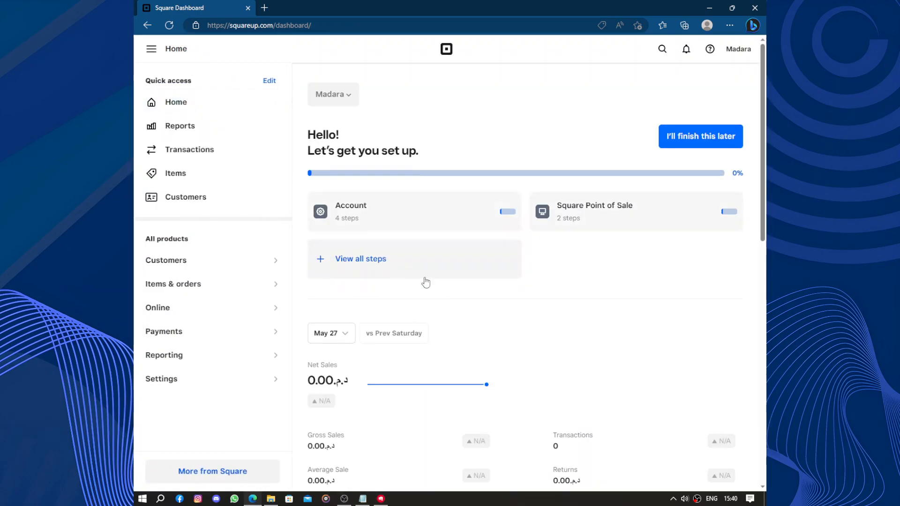
pyautogui.moveTo(518, 301)
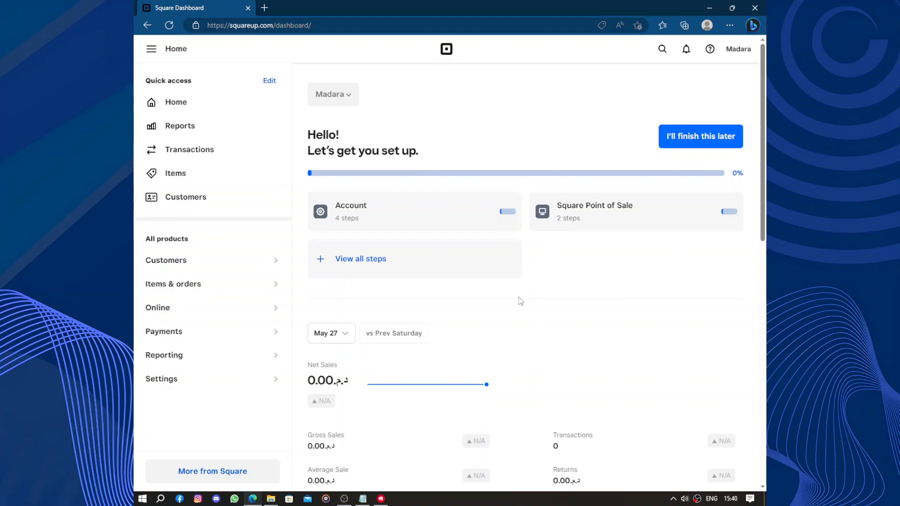
pyautogui.moveTo(463, 321)
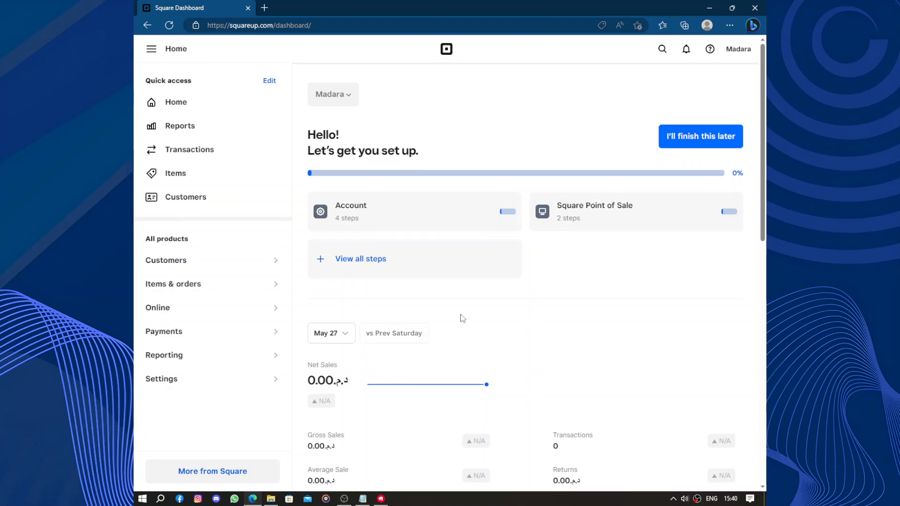
pyautogui.moveTo(461, 313)
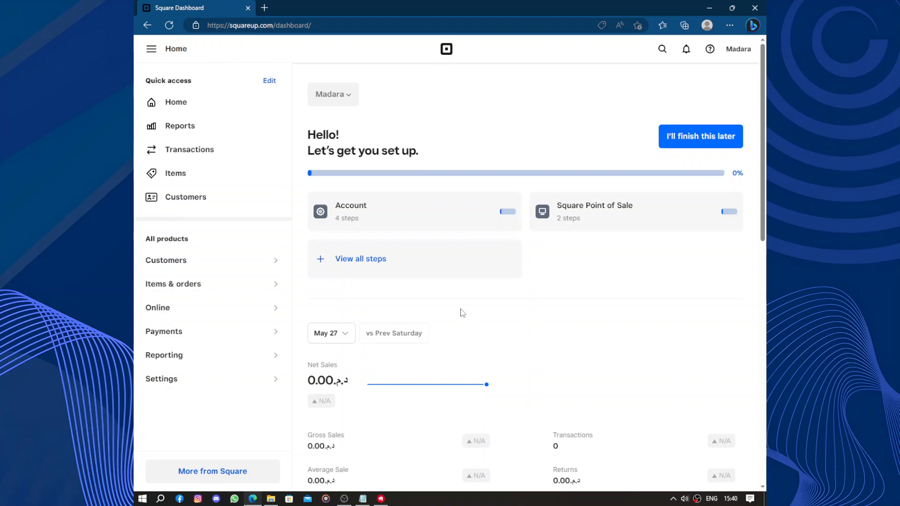
pyautogui.moveTo(578, 353)
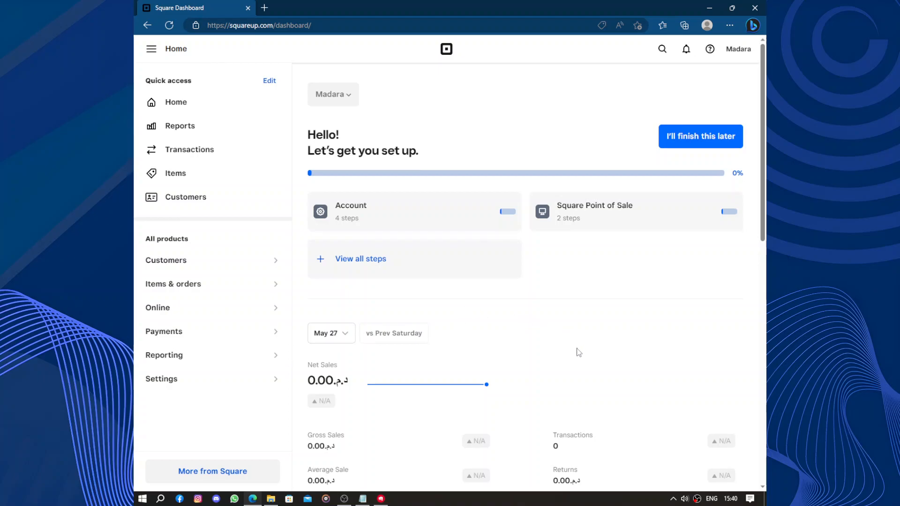
pyautogui.scroll(-3)
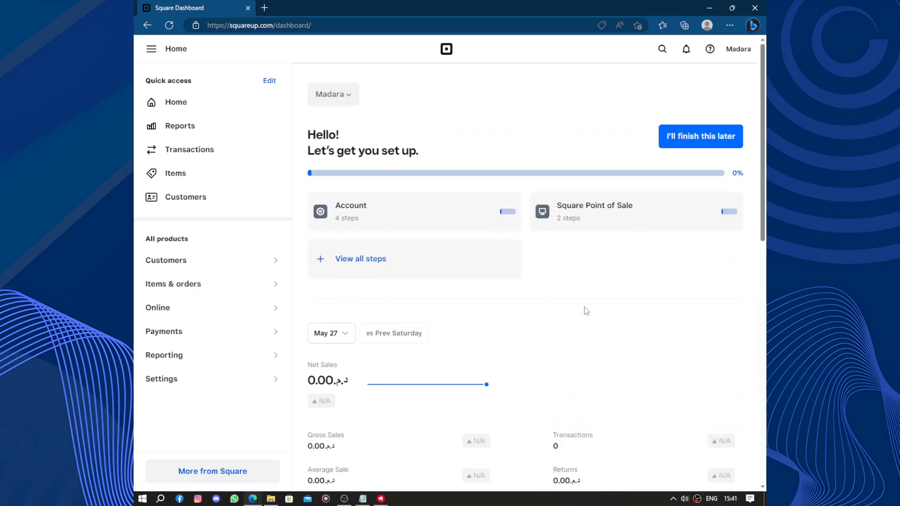
pyautogui.moveTo(582, 308)
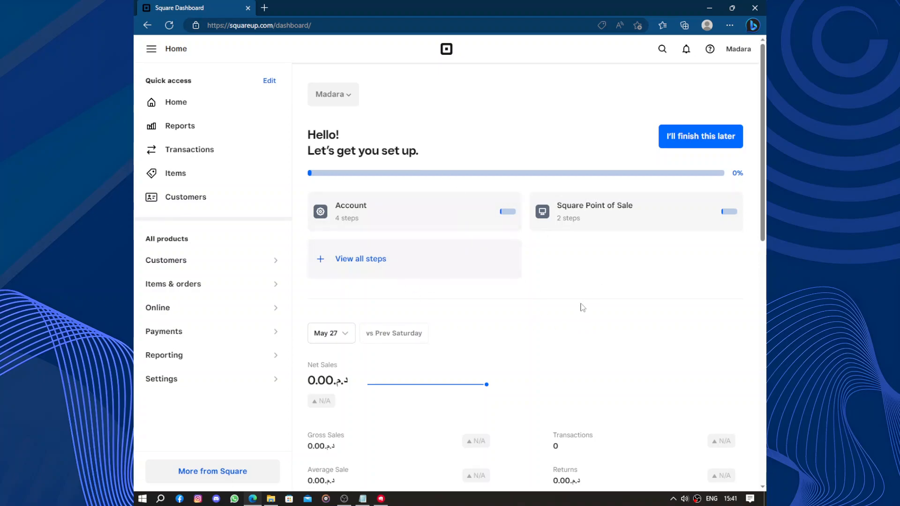
pyautogui.moveTo(644, 313)
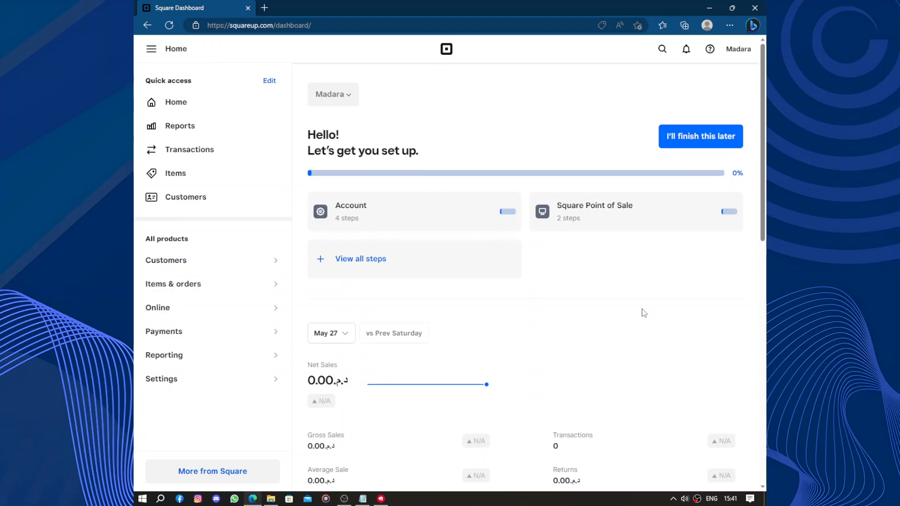
pyautogui.moveTo(324, 202)
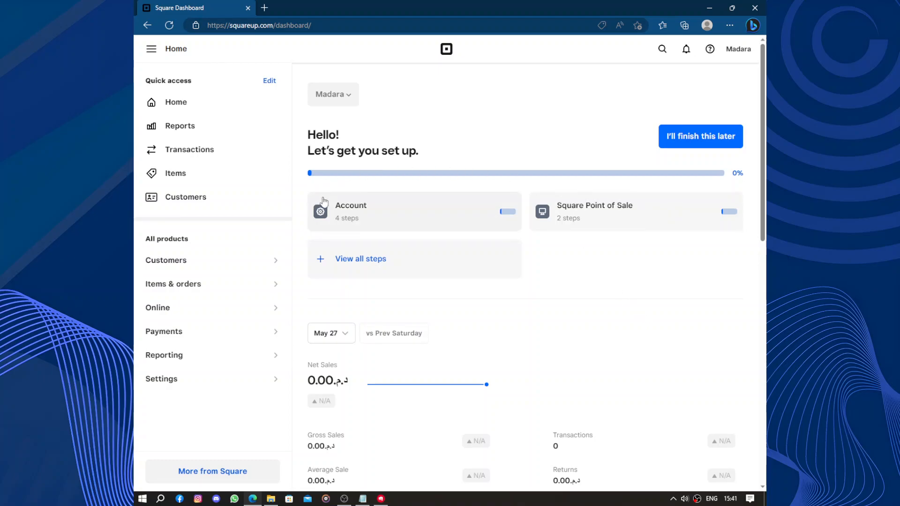
pyautogui.moveTo(463, 264)
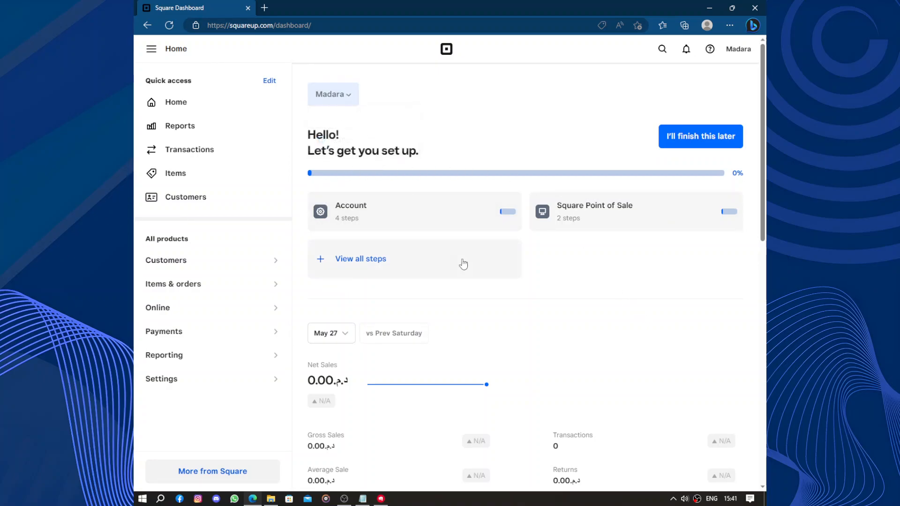